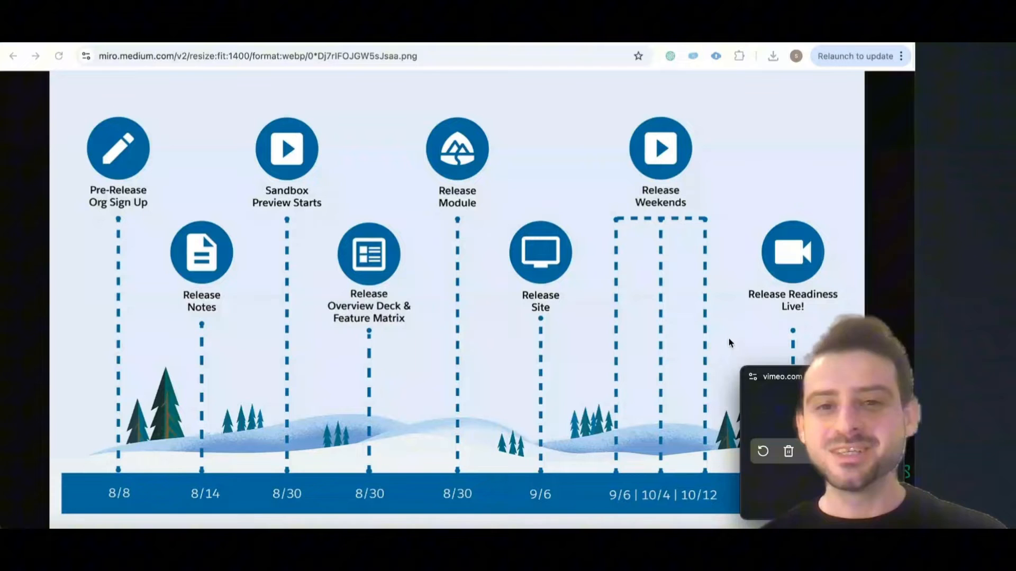
View the Release Readiness Trailblazers Group Information dialog, then close it.
{"action": "left_click", "coordinate": [814, 451]}
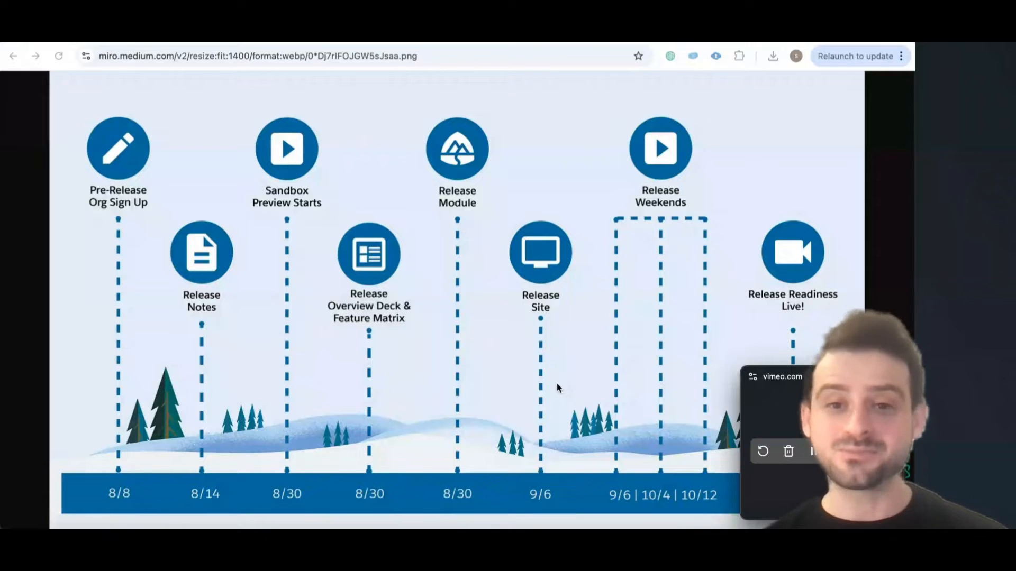
{"action": "left_click", "coordinate": [813, 452]}
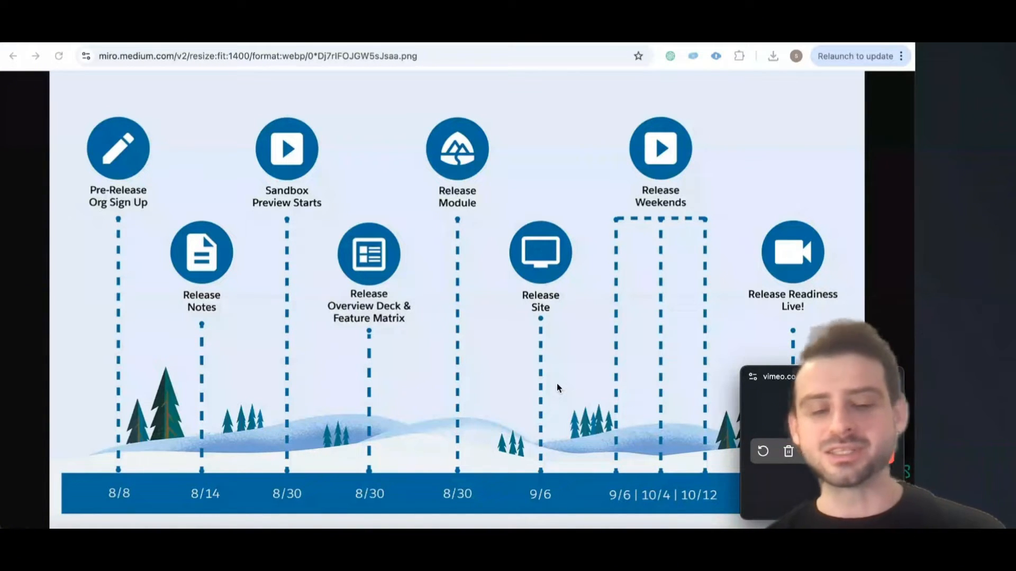
{"action": "left_click", "coordinate": [814, 452]}
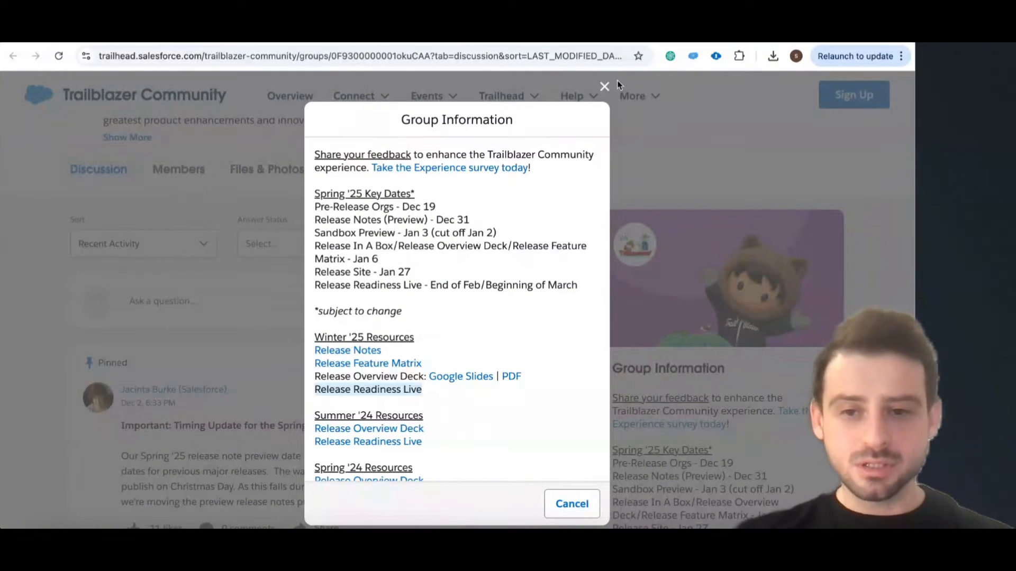
{"action": "left_click", "coordinate": [604, 86]}
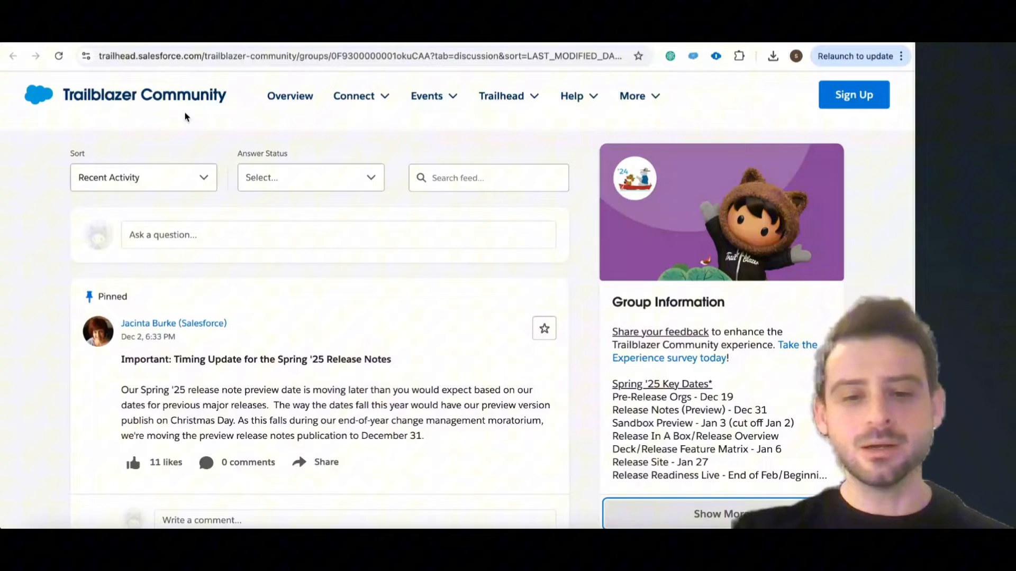
Scroll the group page to reach Show More and reopen Group Information with Spring '25 key dates.
{"action": "scroll", "scroll_direction": "up", "scroll_amount": 3}
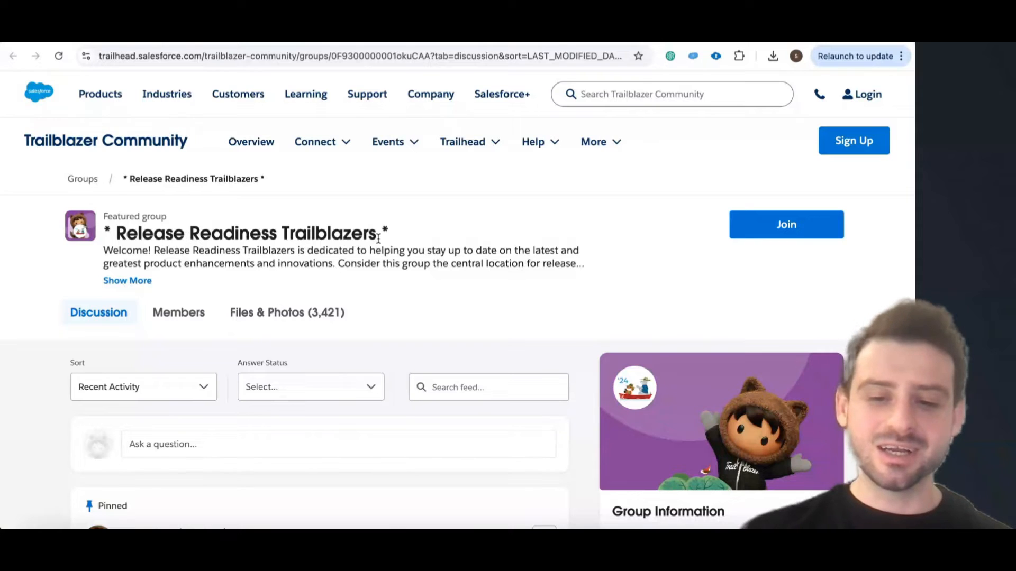
{"action": "scroll", "scroll_direction": "down", "scroll_amount": 3}
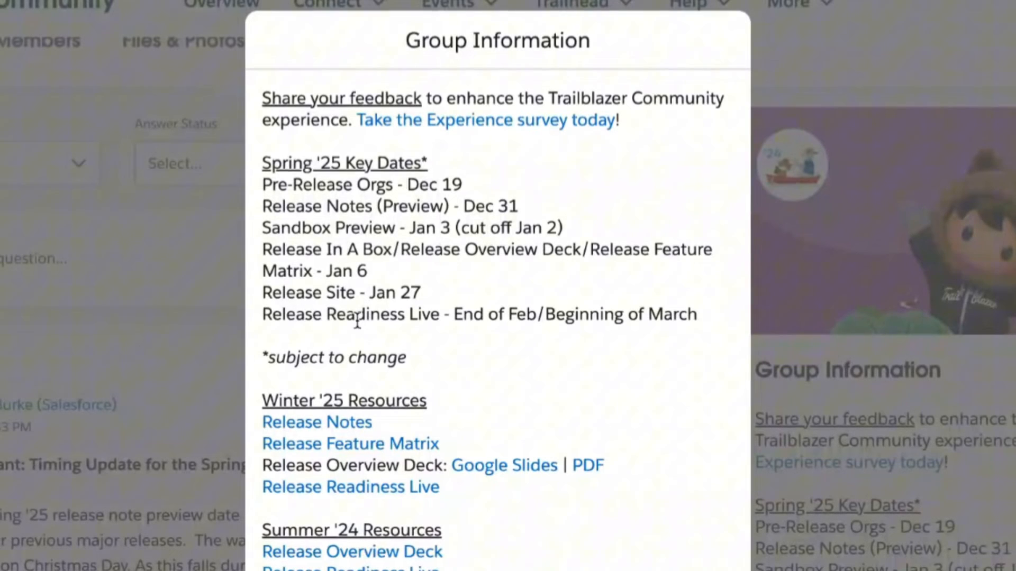
{"action": "mouse_move", "coordinate": [457, 296]}
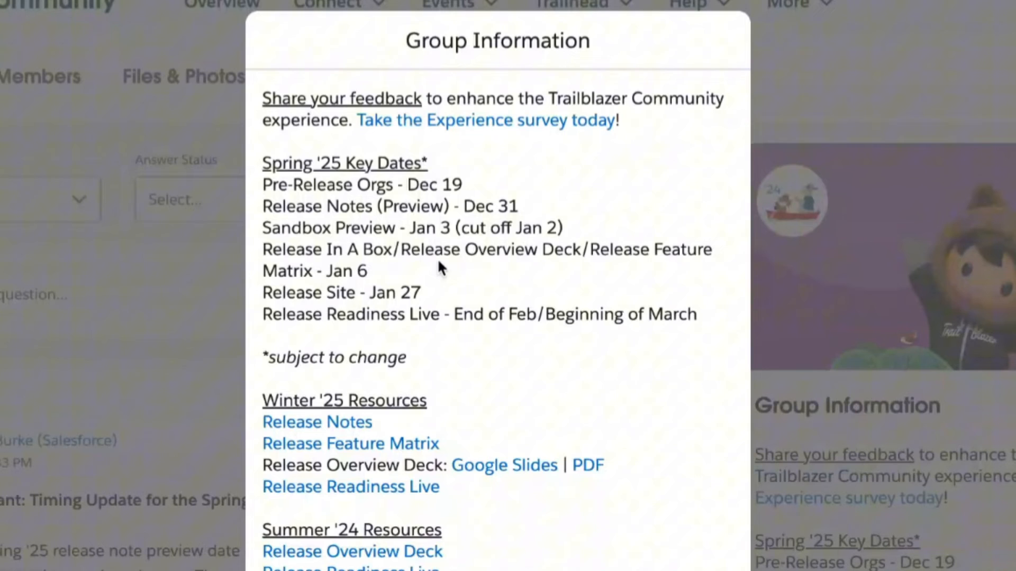
{"action": "mouse_move", "coordinate": [461, 236]}
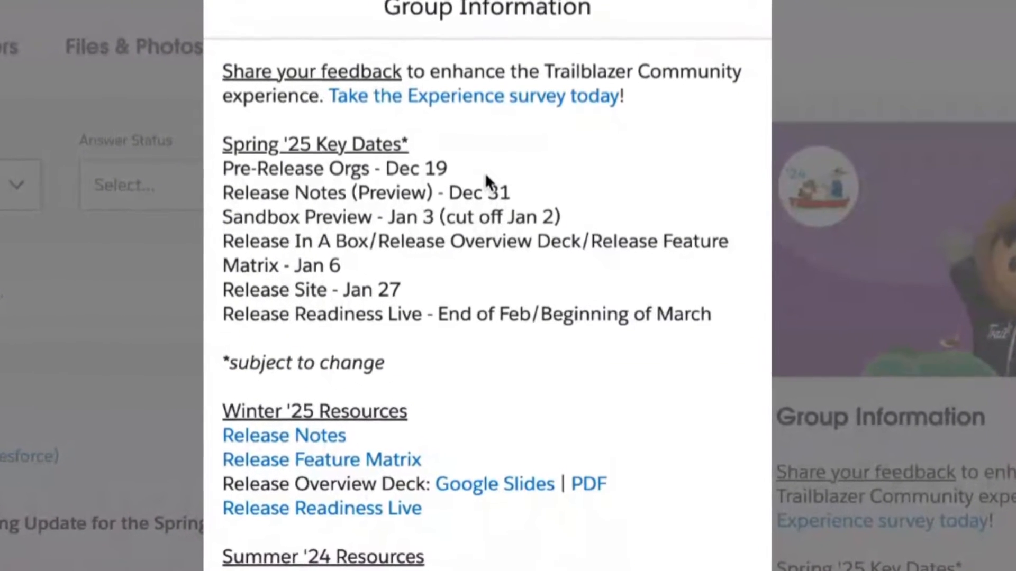
{"action": "scroll", "scroll_direction": "up", "scroll_amount": 3}
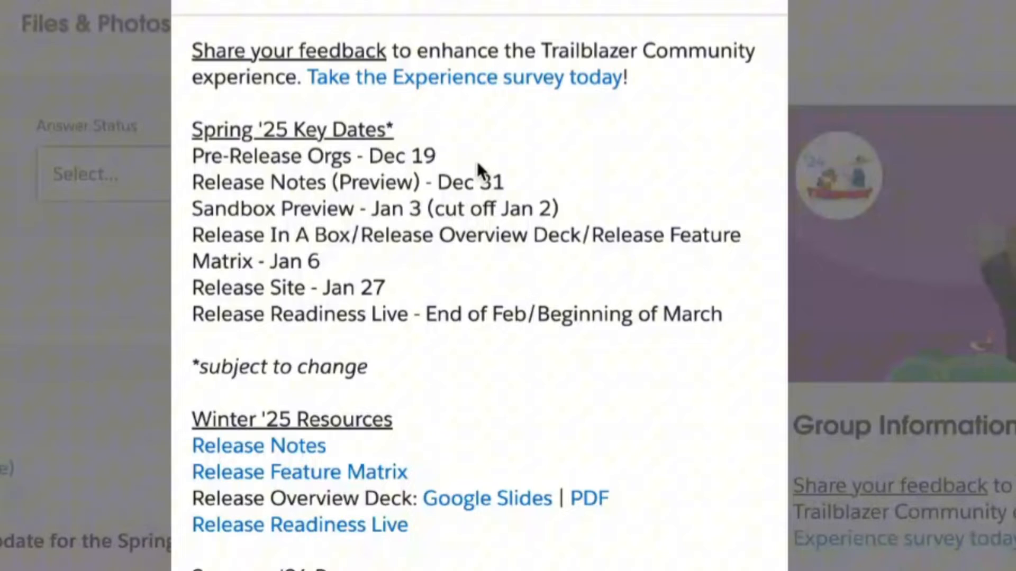
{"action": "scroll", "scroll_direction": "down", "scroll_amount": 3}
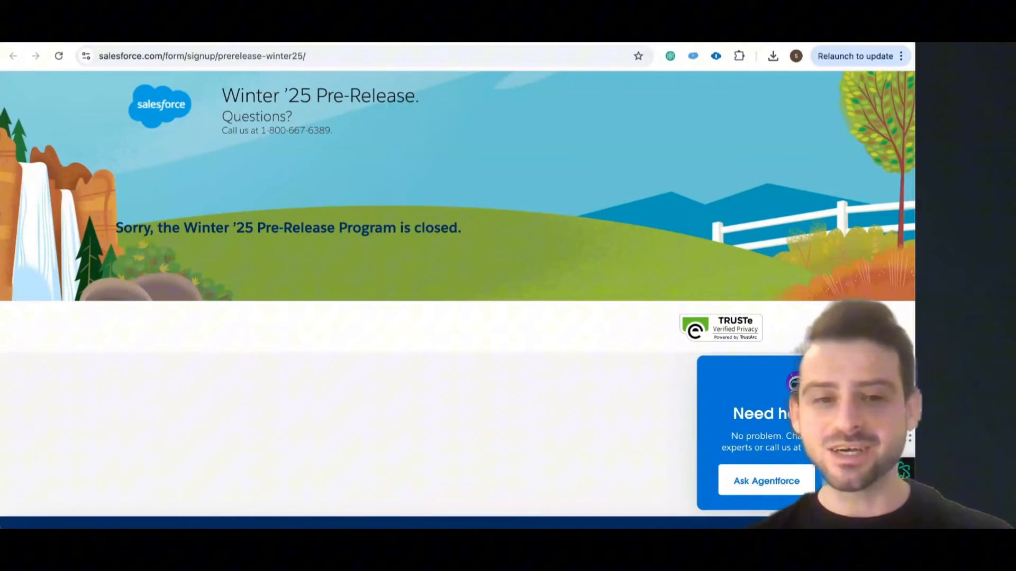
Show the URL of the Winter '25 pre-release signup page in the address bar.
{"action": "left_click", "coordinate": [201, 56]}
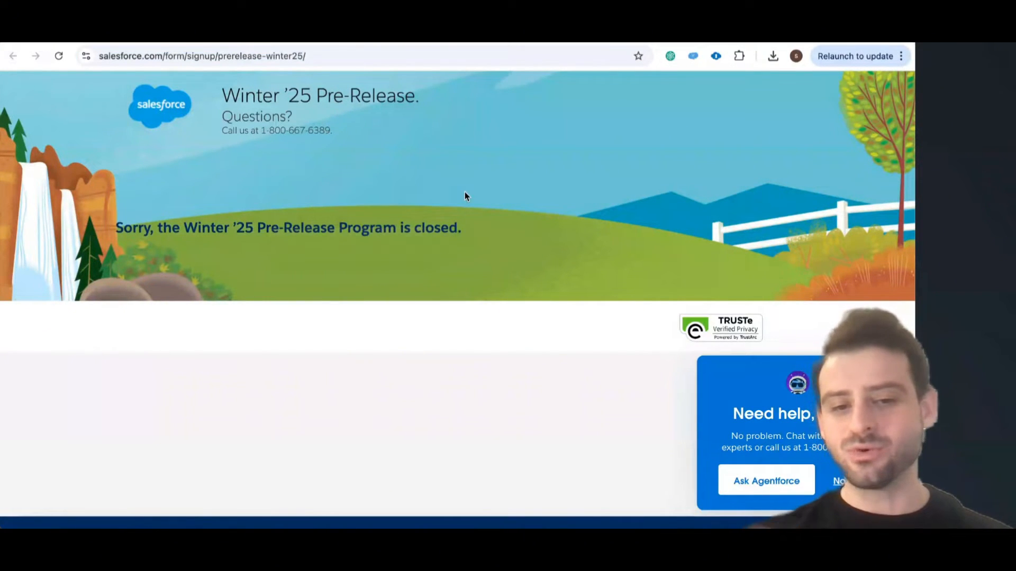
{"action": "mouse_move", "coordinate": [373, 121]}
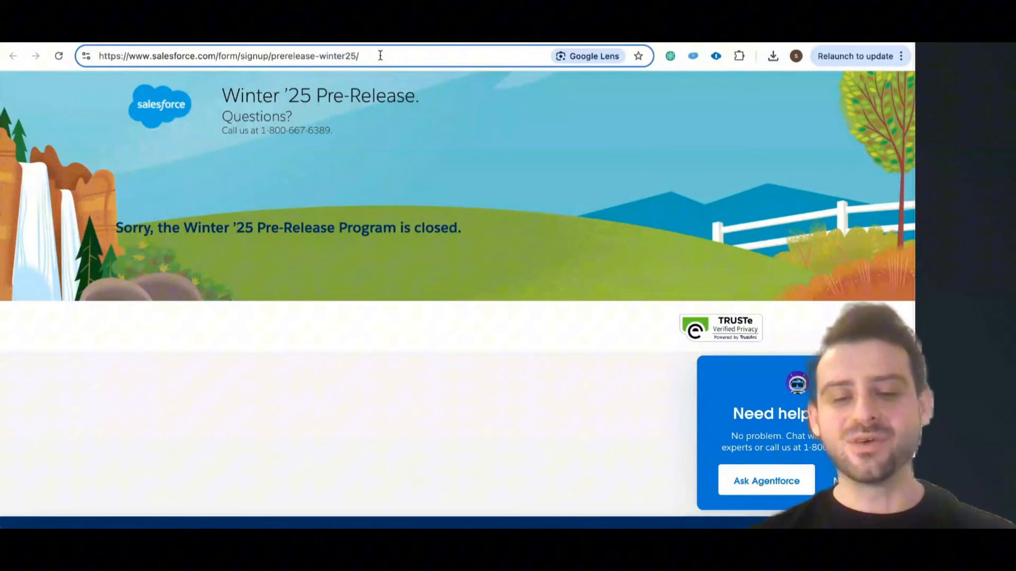
{"action": "mouse_move", "coordinate": [35, 238]}
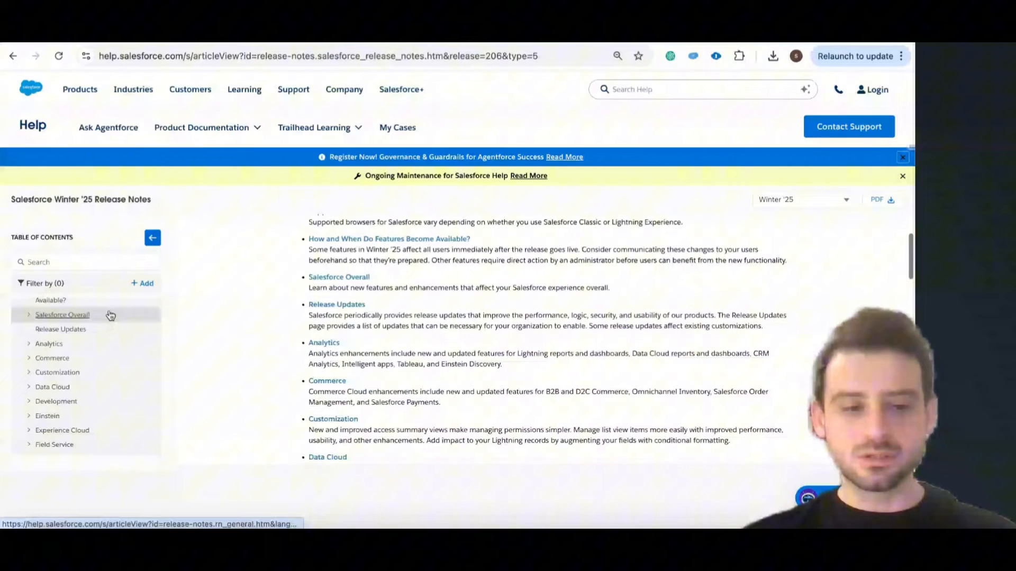
Expand Salesforce Overall and its General Enhancements in the Winter '25 release notes contents.
{"action": "scroll", "scroll_direction": "down", "scroll_amount": 3}
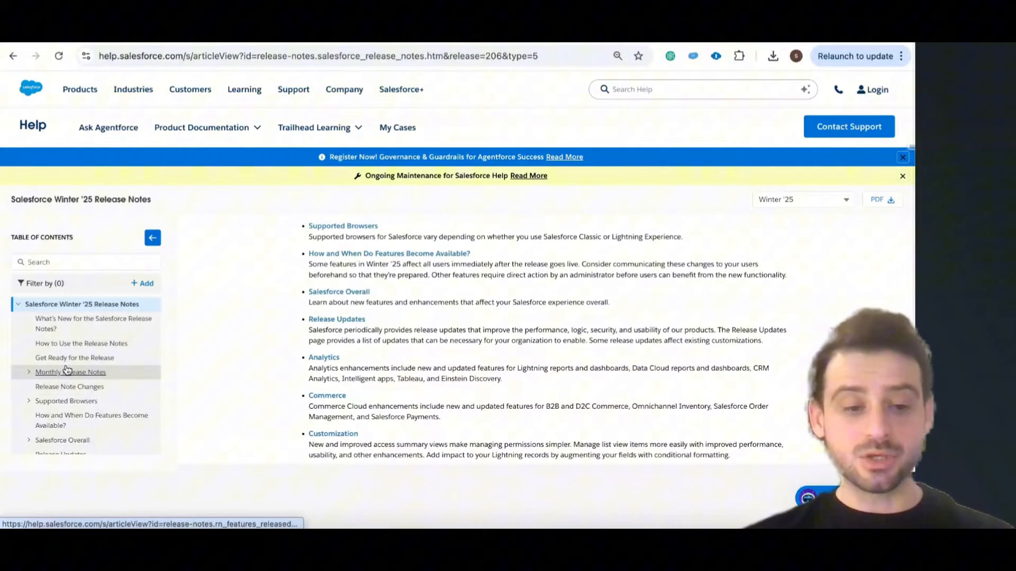
{"action": "scroll", "scroll_direction": "down", "scroll_amount": 3}
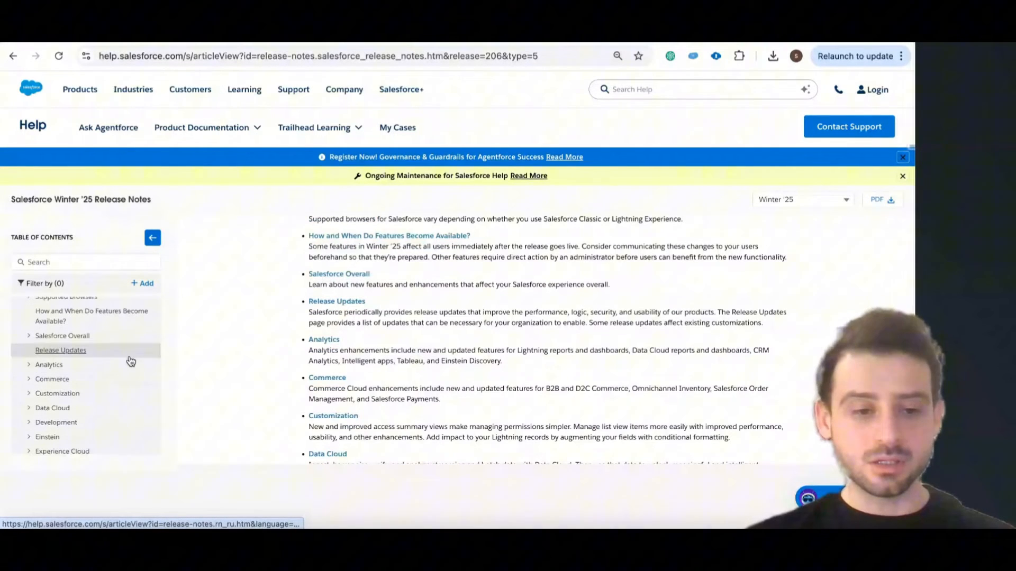
{"action": "left_click", "coordinate": [62, 335]}
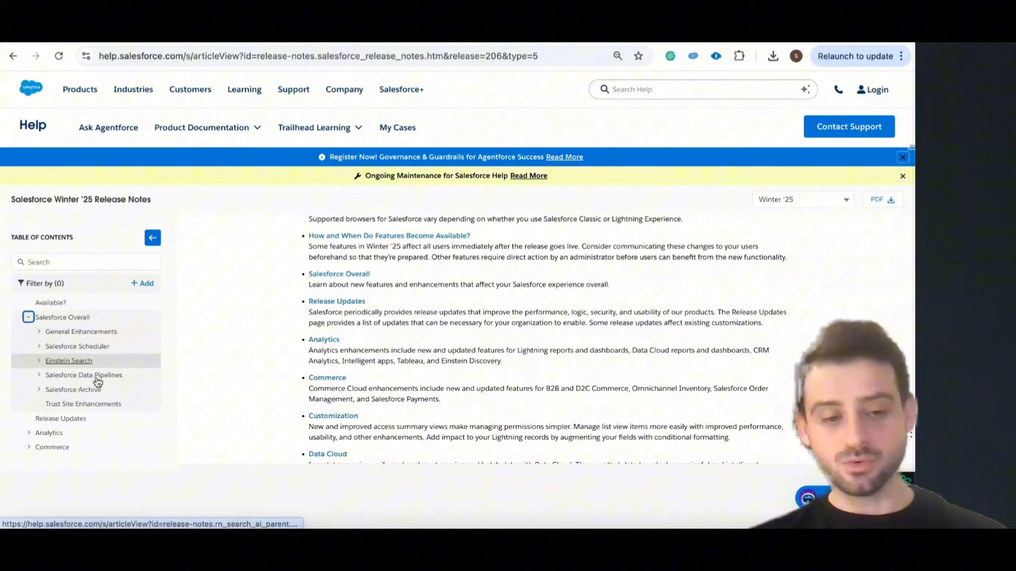
{"action": "left_click", "coordinate": [82, 331]}
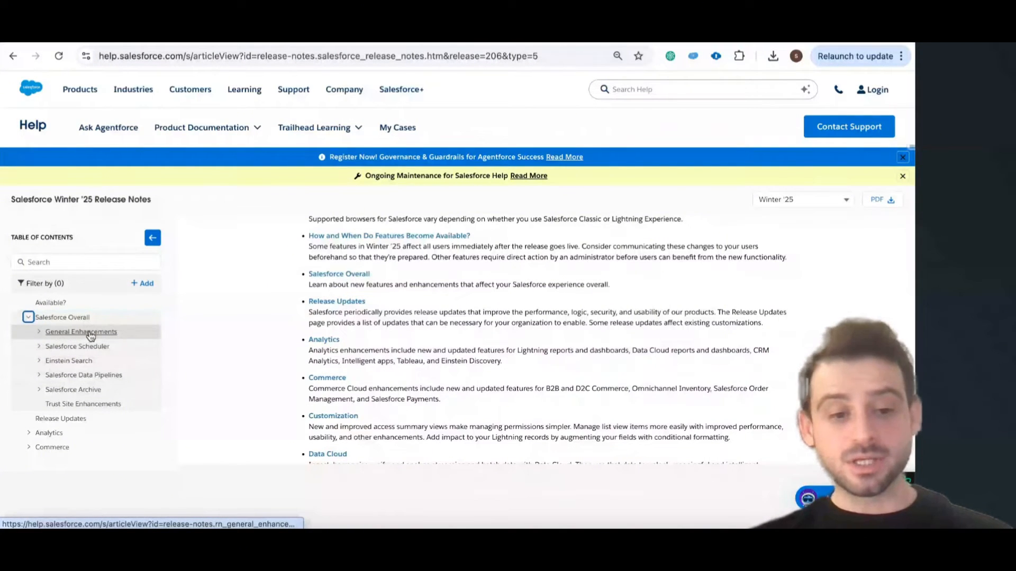
{"action": "mouse_move", "coordinate": [73, 390]}
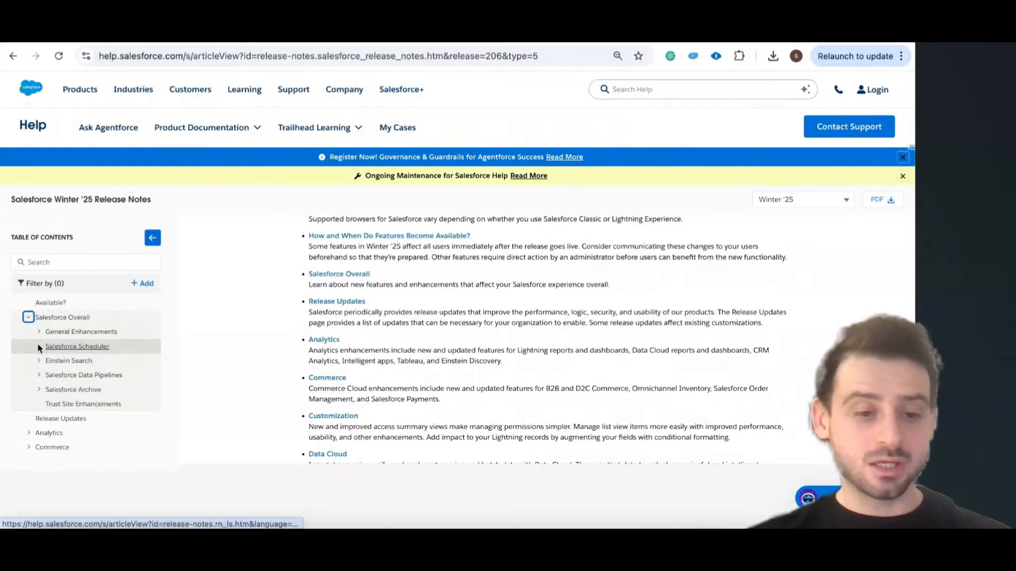
{"action": "left_click", "coordinate": [39, 331]}
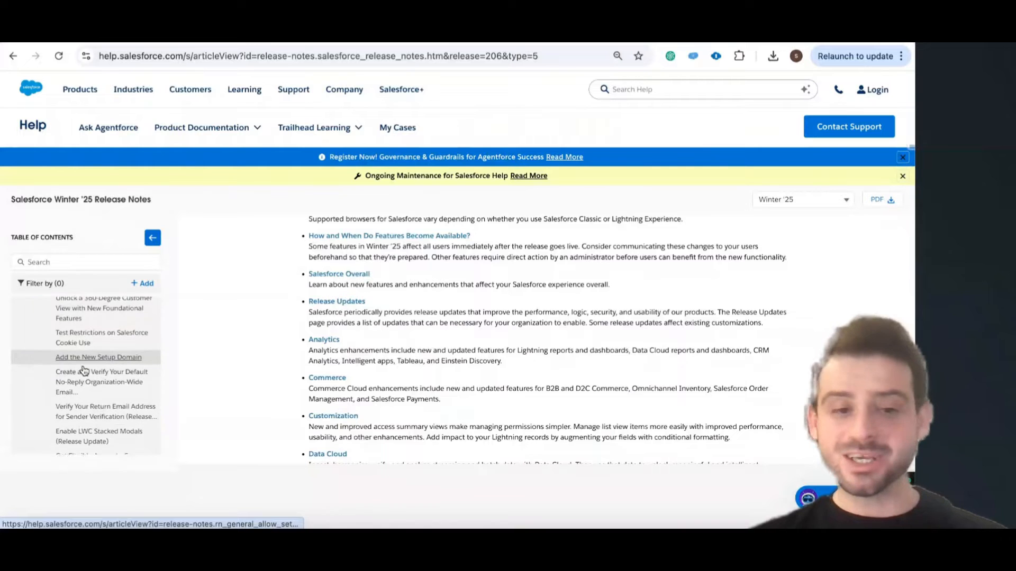
{"action": "scroll", "scroll_direction": "down", "scroll_amount": 3}
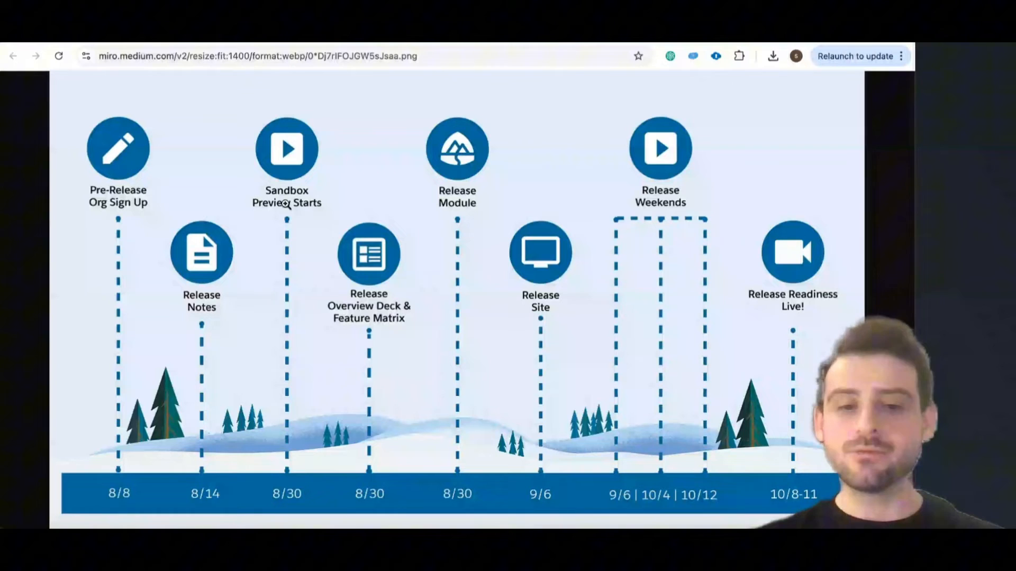
{"action": "mouse_move", "coordinate": [331, 141]}
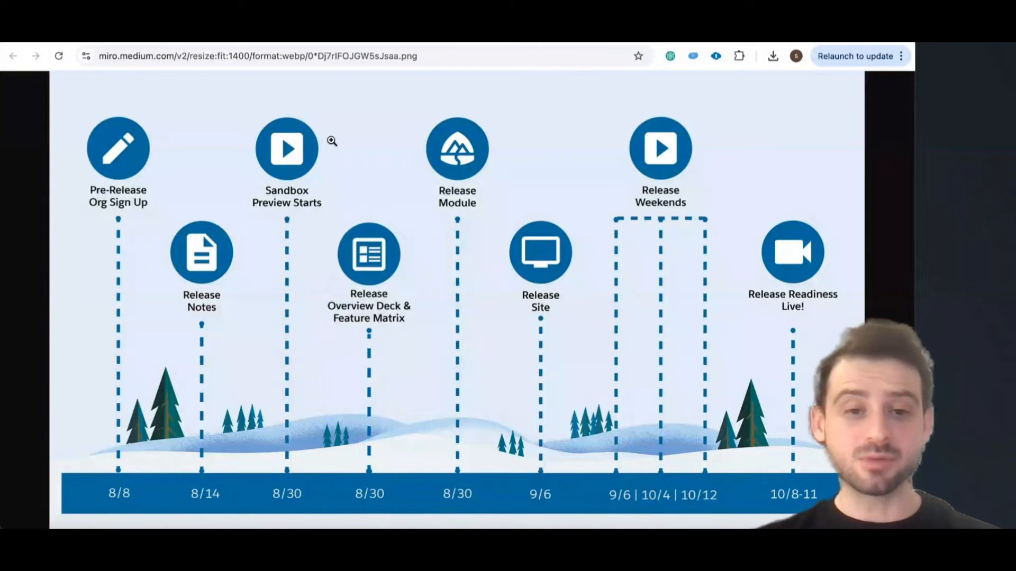
Go to the SF Ben article's Spring '25 Sandbox Preview Information section, briefly highlighting the word Preview.
{"action": "left_click", "coordinate": [259, 56]}
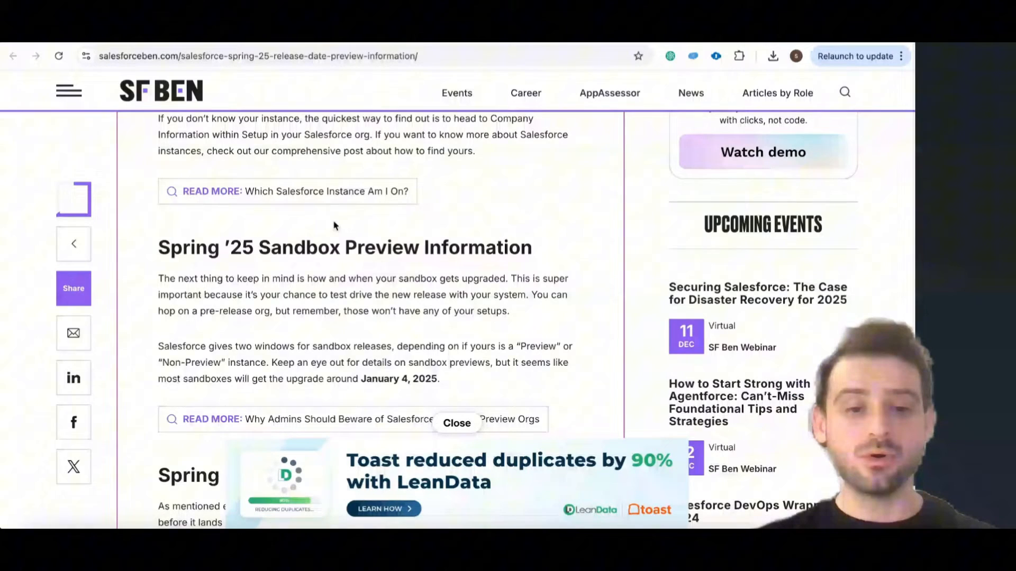
{"action": "scroll", "scroll_direction": "down", "scroll_amount": 3}
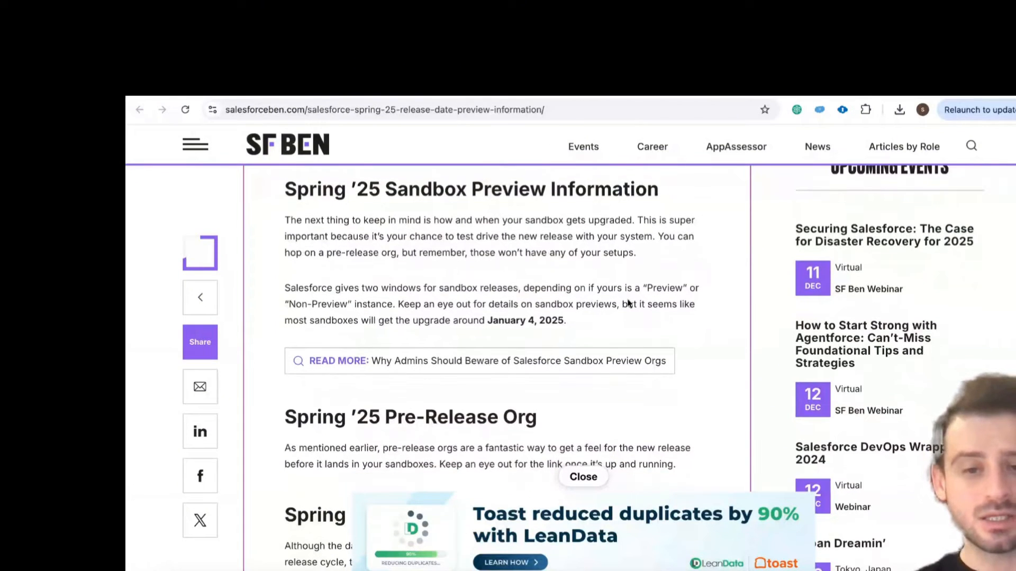
{"action": "double_click", "coordinate": [663, 287]}
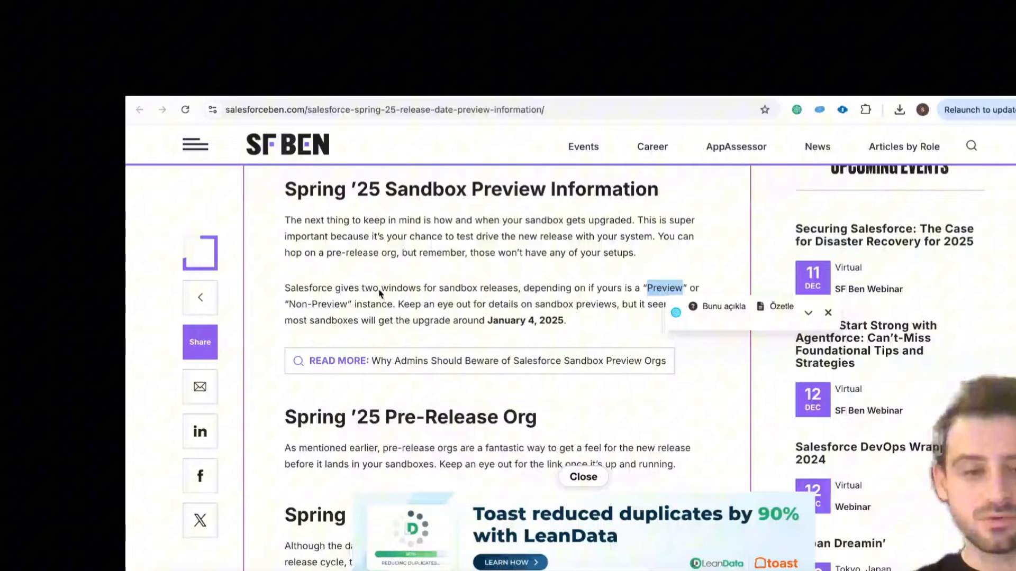
{"action": "left_click", "coordinate": [828, 313]}
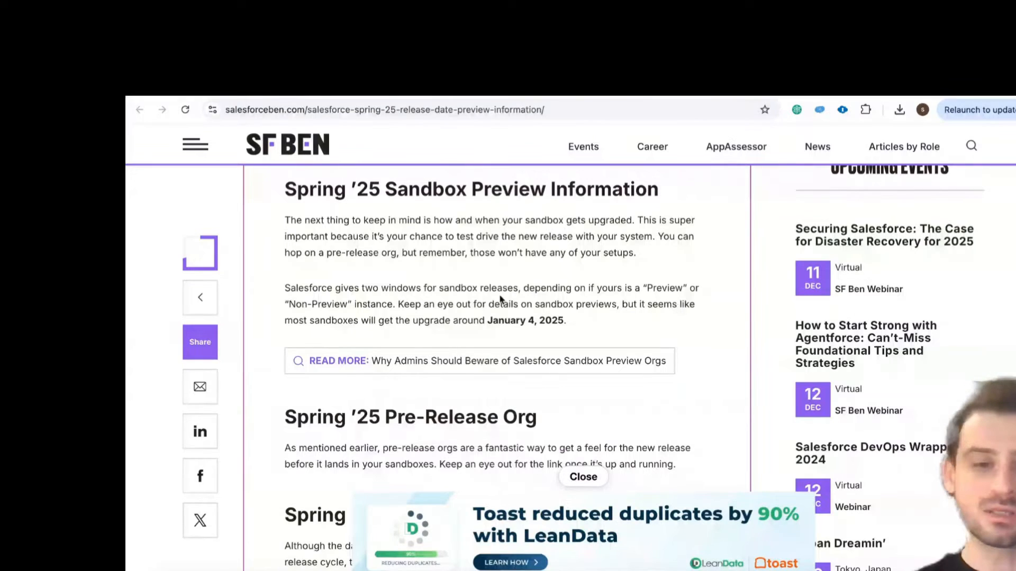
{"action": "mouse_move", "coordinate": [578, 330]}
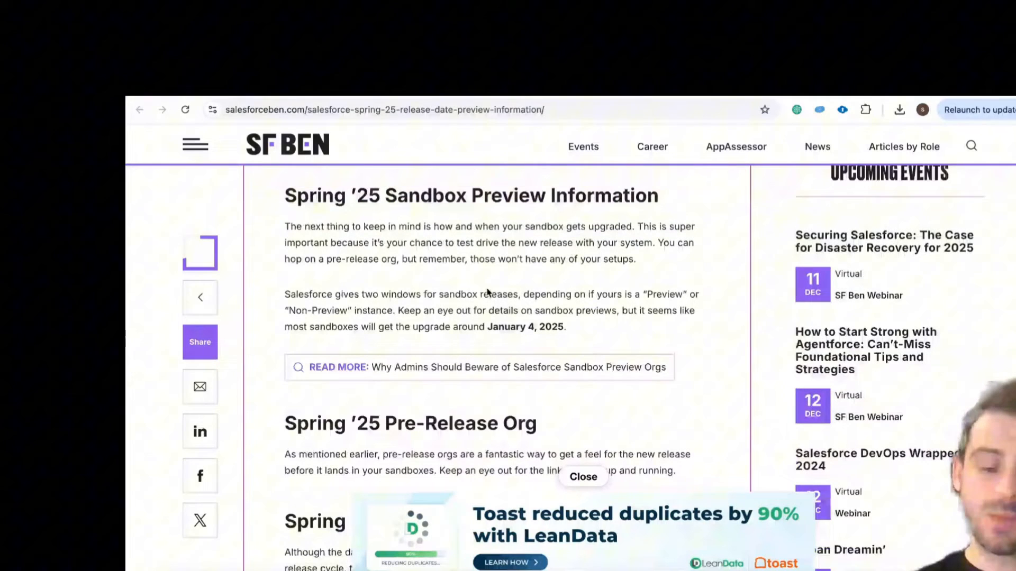
{"action": "scroll", "scroll_direction": "up", "scroll_amount": 3}
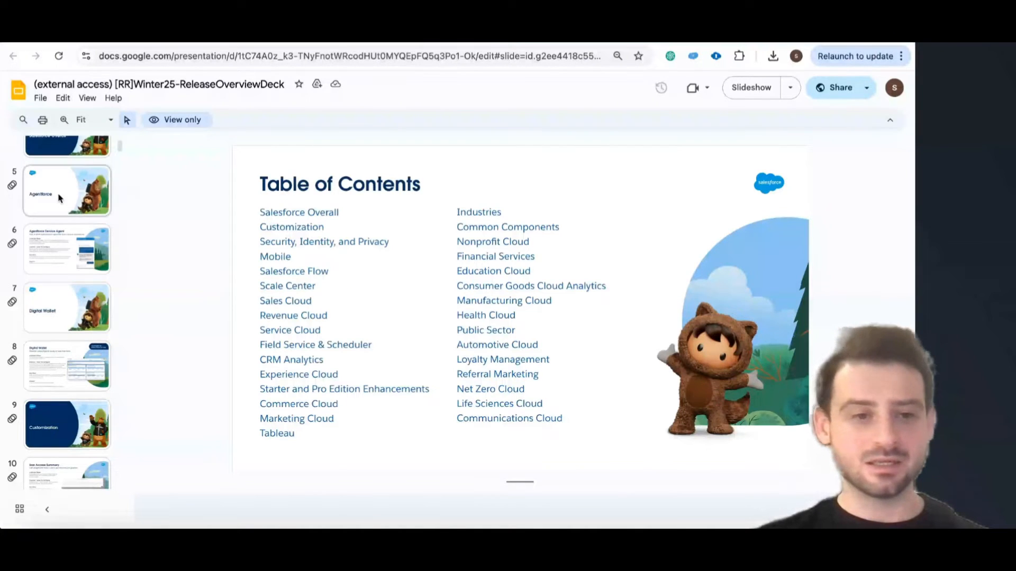
Scroll the slide thumbnails through the Winter '25 Release Overview Deck.
{"action": "scroll", "scroll_direction": "up", "scroll_amount": 3}
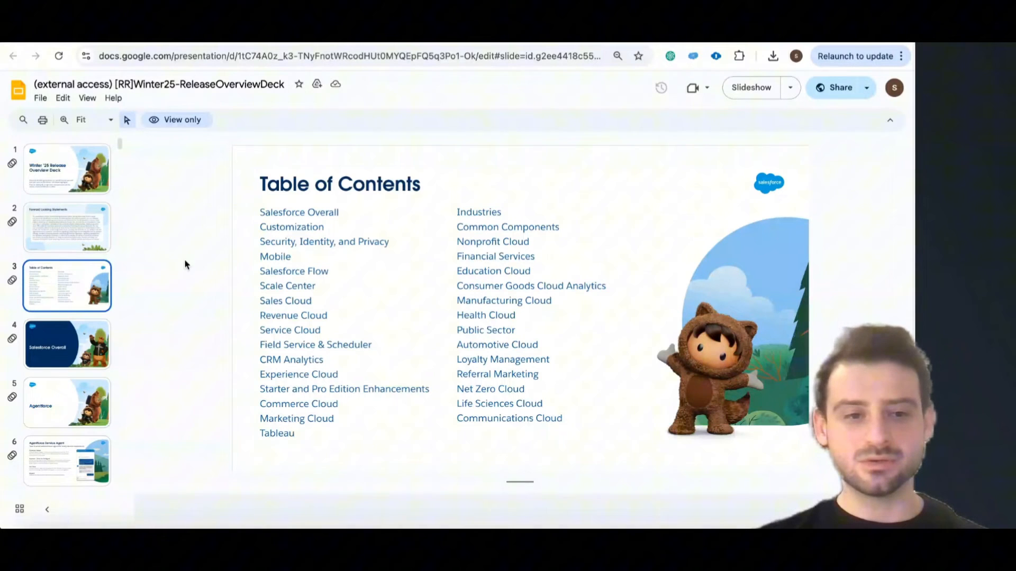
{"action": "mouse_move", "coordinate": [85, 313]}
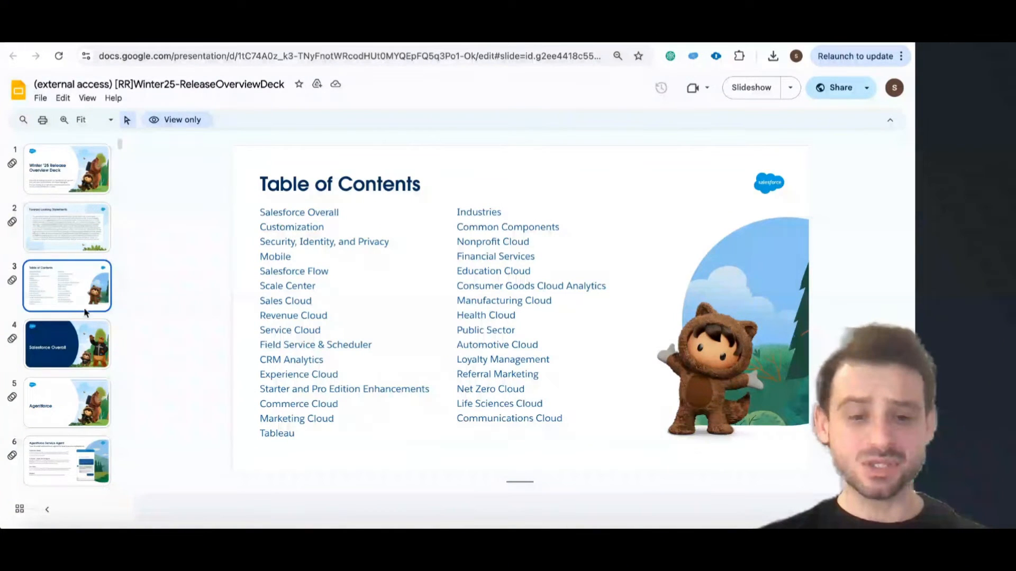
{"action": "scroll", "scroll_direction": "down", "scroll_amount": 3}
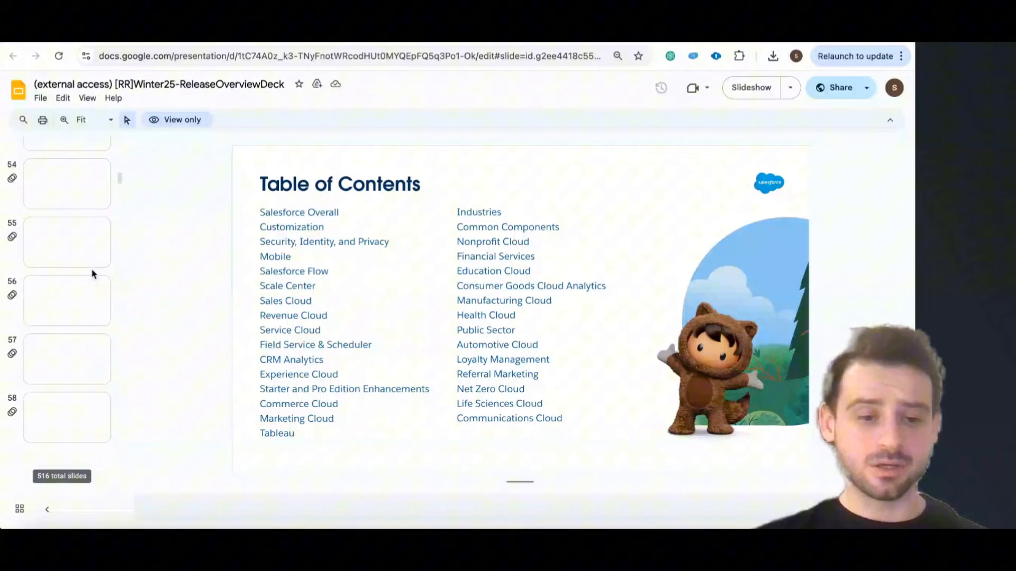
{"action": "scroll", "scroll_direction": "up", "scroll_amount": 3}
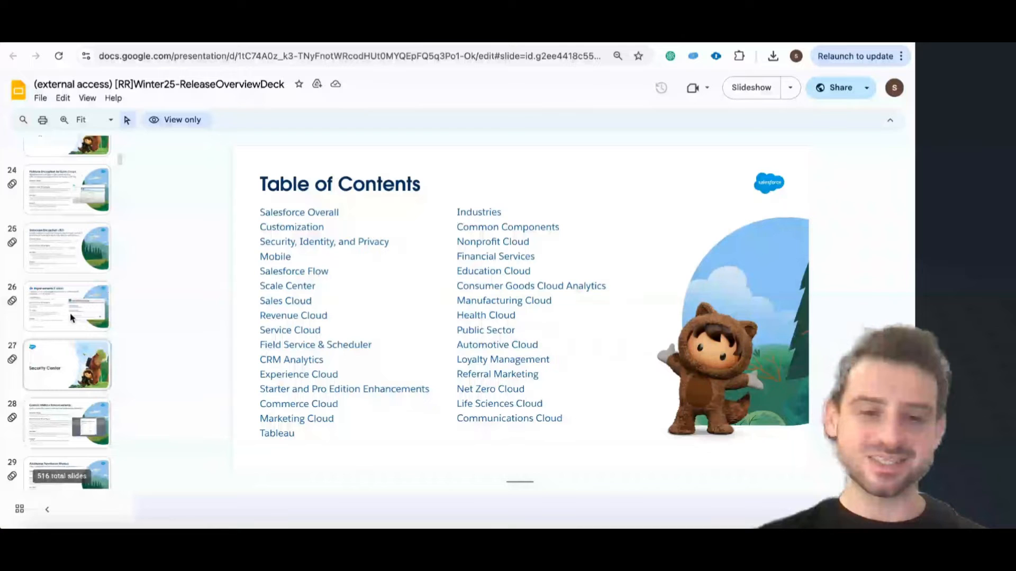
{"action": "scroll", "scroll_direction": "up", "scroll_amount": 3}
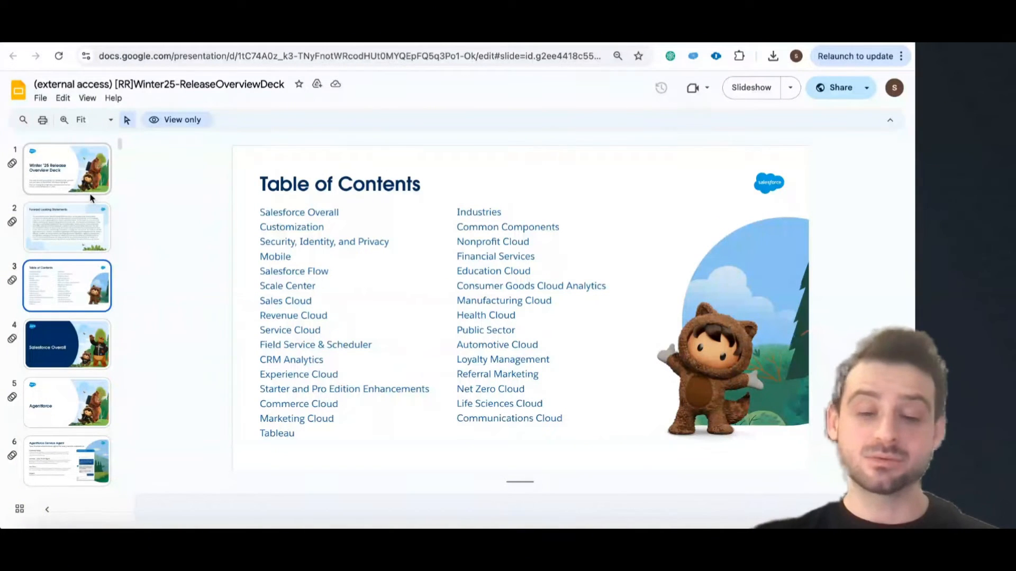
Return to the Table of Contents slide and check which slides its product-area entries link to.
{"action": "left_click", "coordinate": [339, 184]}
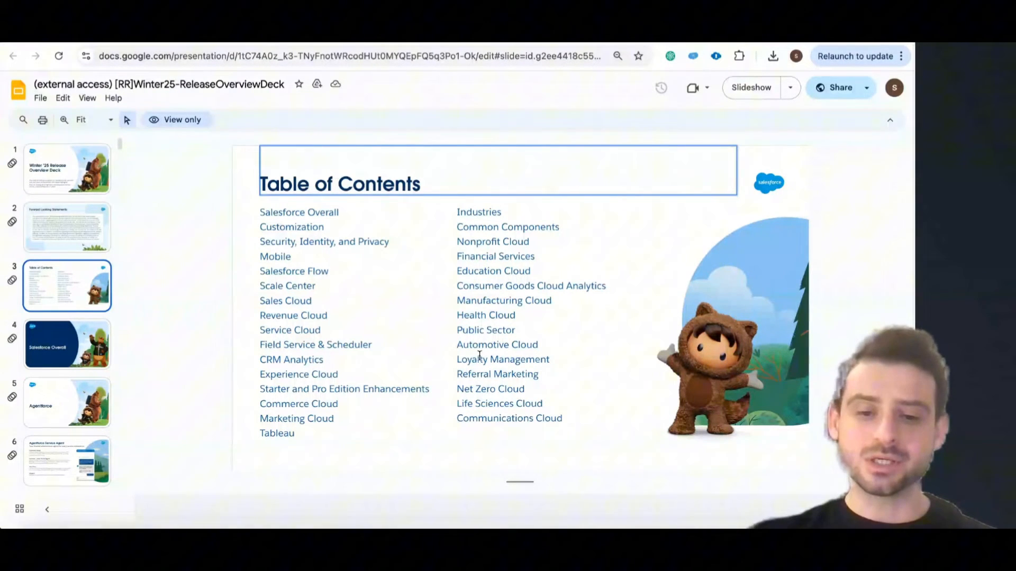
{"action": "left_click", "coordinate": [497, 344]}
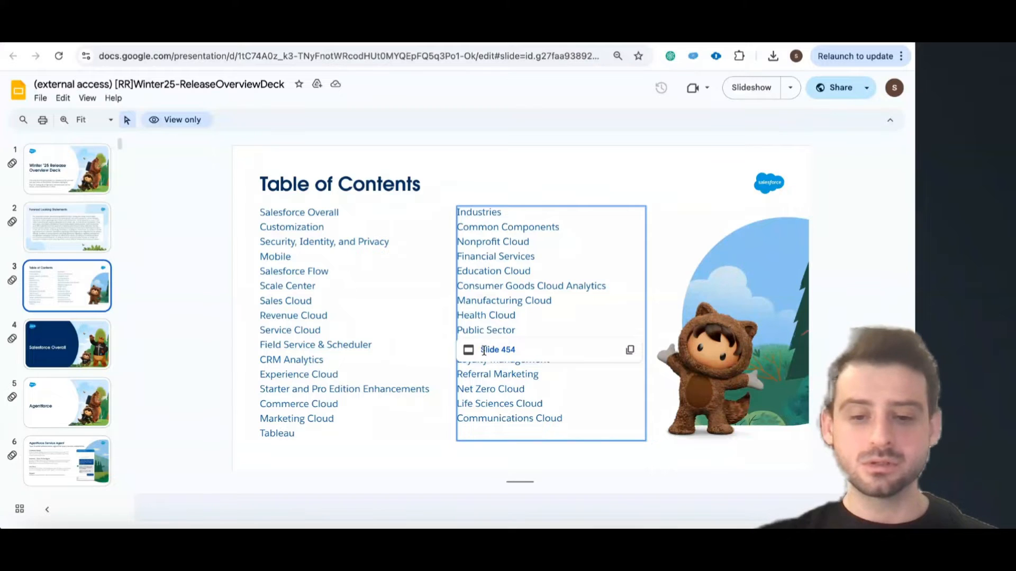
{"action": "left_click", "coordinate": [485, 330]}
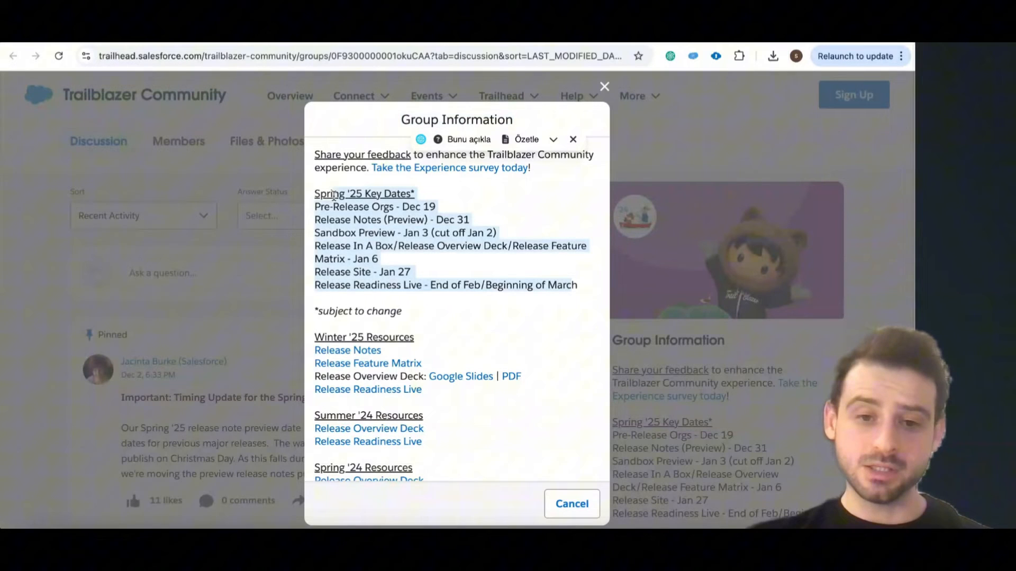
Open the Group Information dialog on the release readiness group page.
{"action": "scroll", "scroll_direction": "down", "scroll_amount": 3}
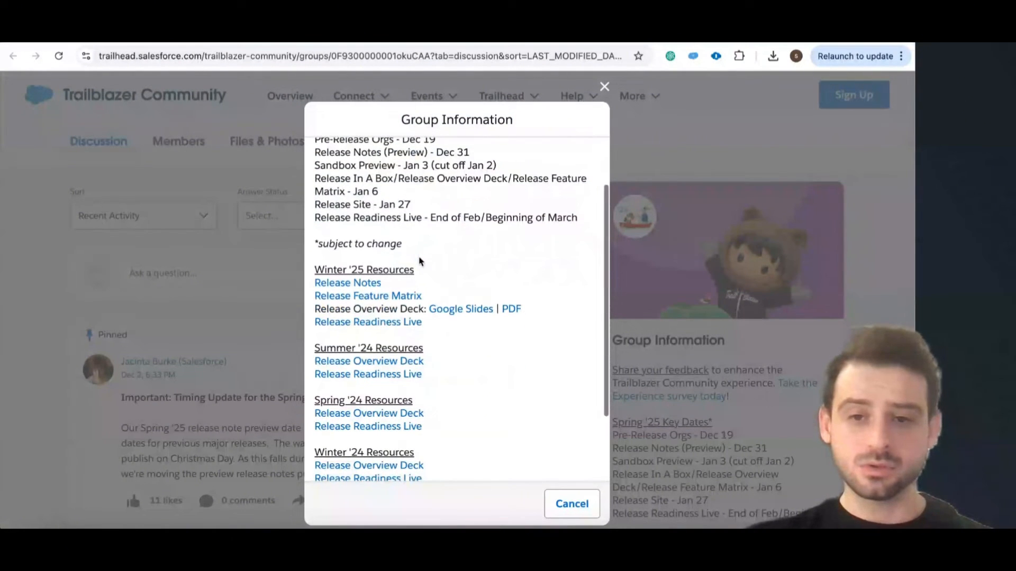
{"action": "scroll", "scroll_direction": "up", "scroll_amount": 3}
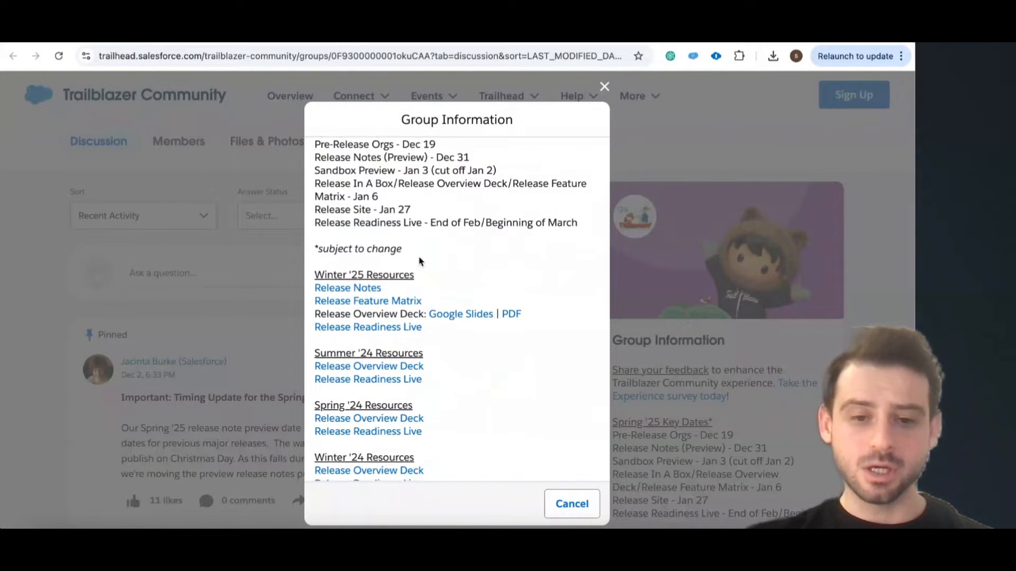
{"action": "scroll", "scroll_direction": "down", "scroll_amount": 3}
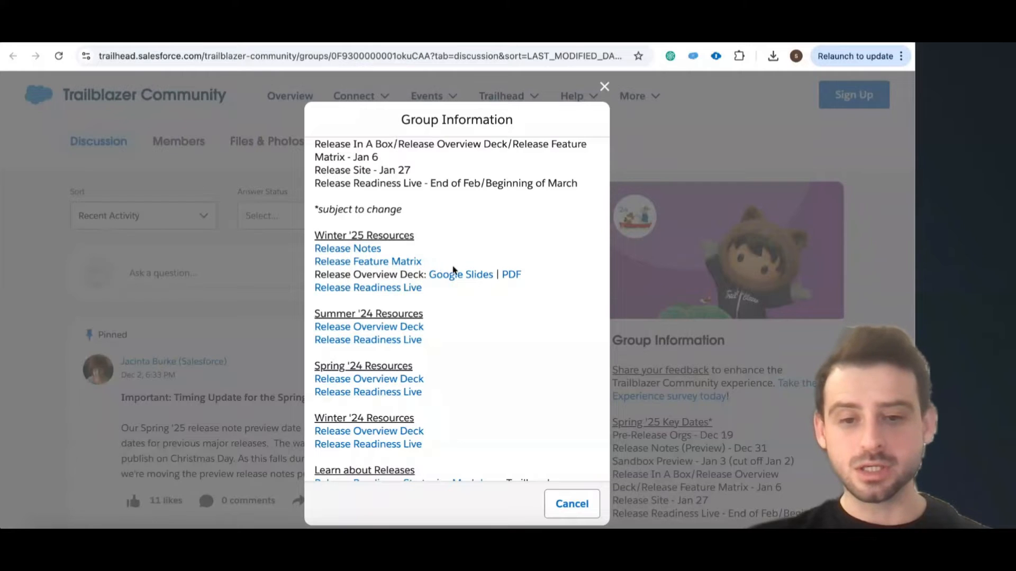
{"action": "scroll", "scroll_direction": "down", "scroll_amount": 3}
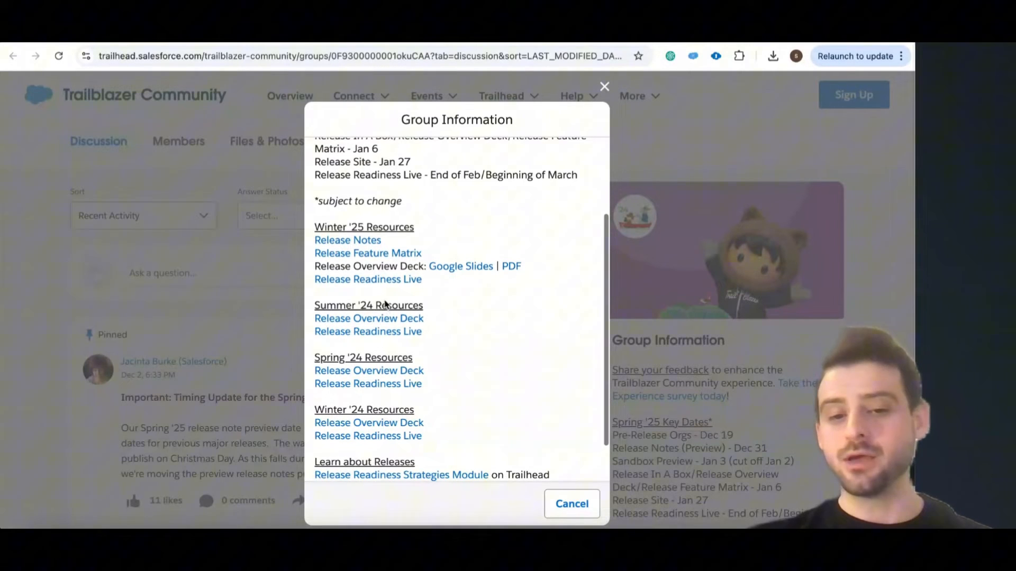
{"action": "scroll", "scroll_direction": "up", "scroll_amount": 3}
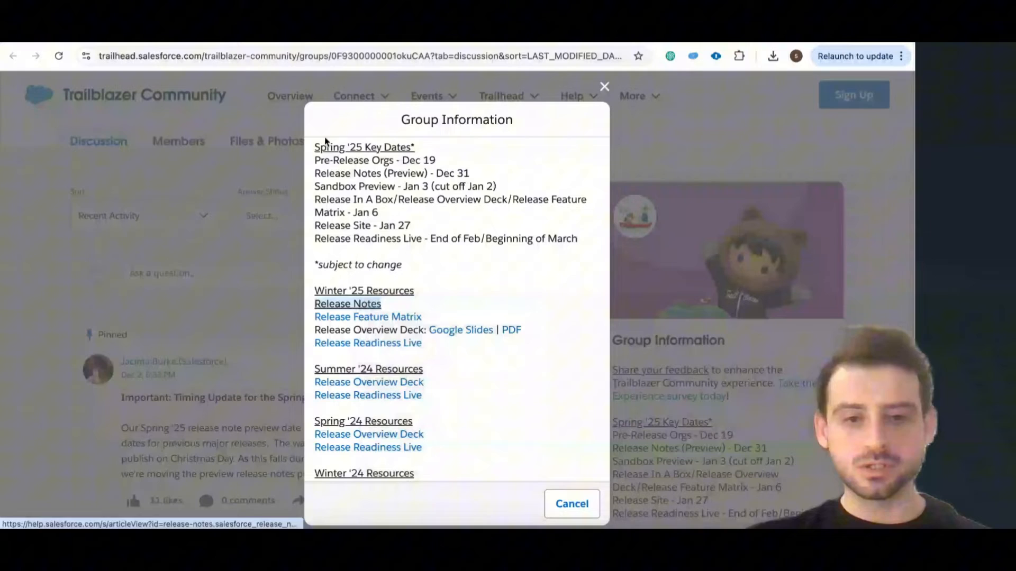
{"action": "left_click", "coordinate": [347, 304]}
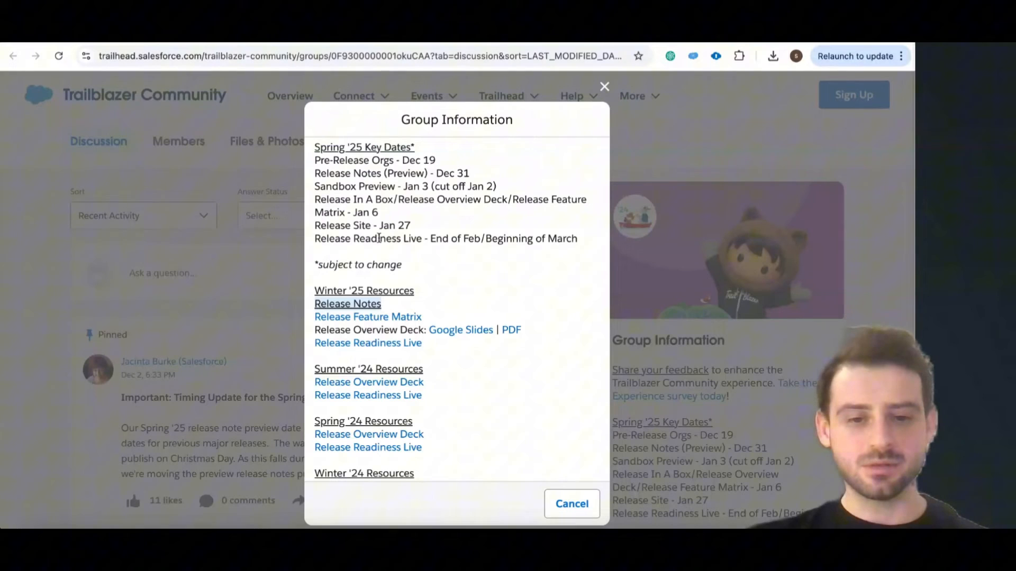
Open the Winter '25 Release Feature Matrix file from the group's resource links.
{"action": "scroll", "scroll_direction": "down", "scroll_amount": 3}
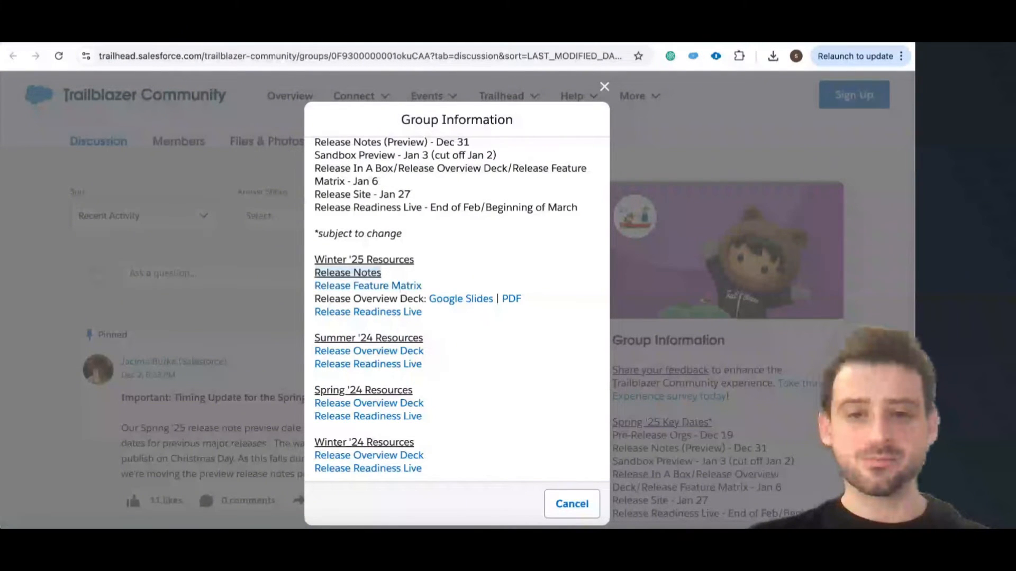
{"action": "left_click", "coordinate": [367, 284]}
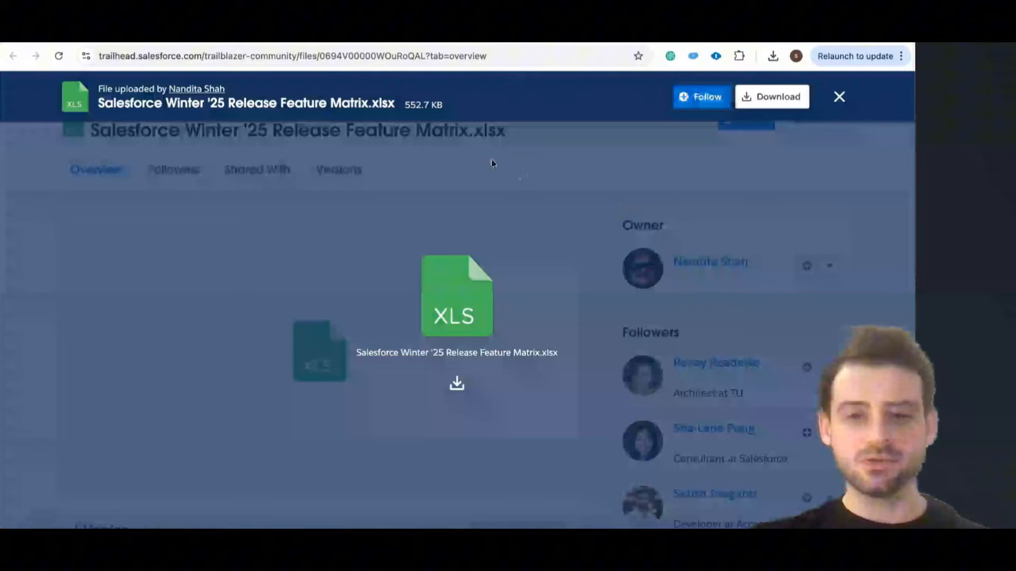
Open the Winter '25 Release Feature Matrix spreadsheet from its file preview.
{"action": "left_click", "coordinate": [839, 97]}
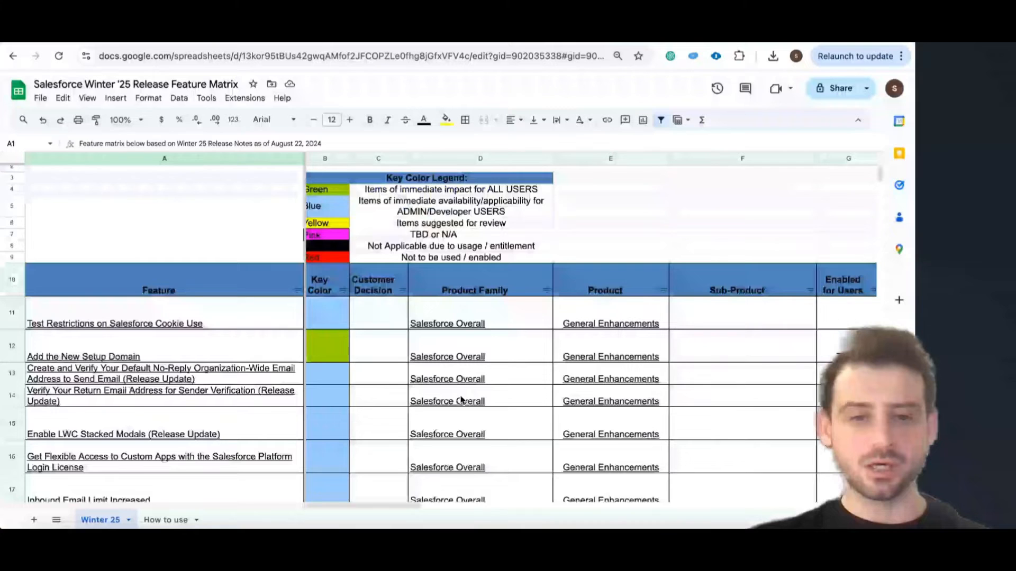
{"action": "scroll", "scroll_direction": "up", "scroll_amount": 3}
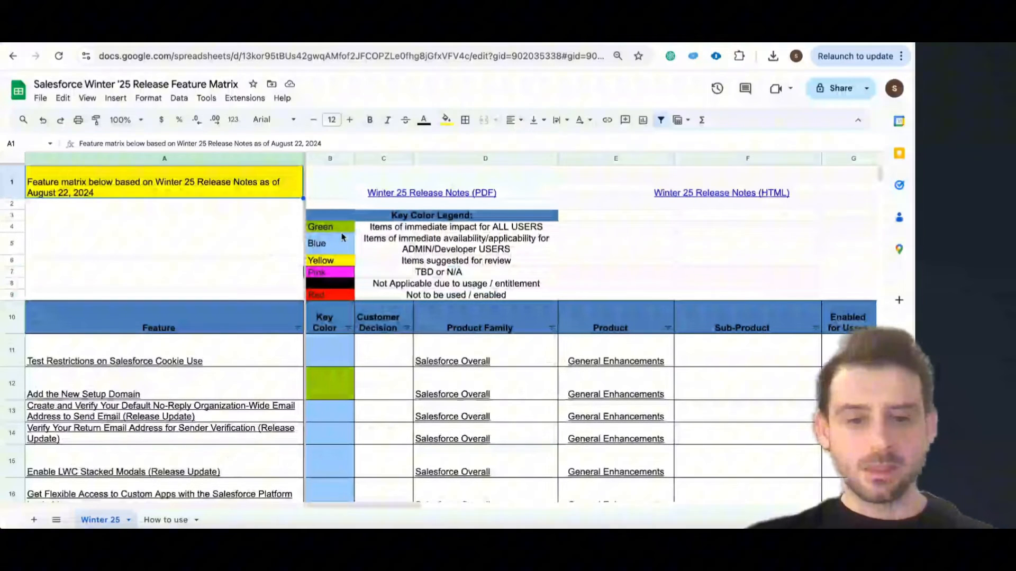
{"action": "left_click", "coordinate": [329, 226]}
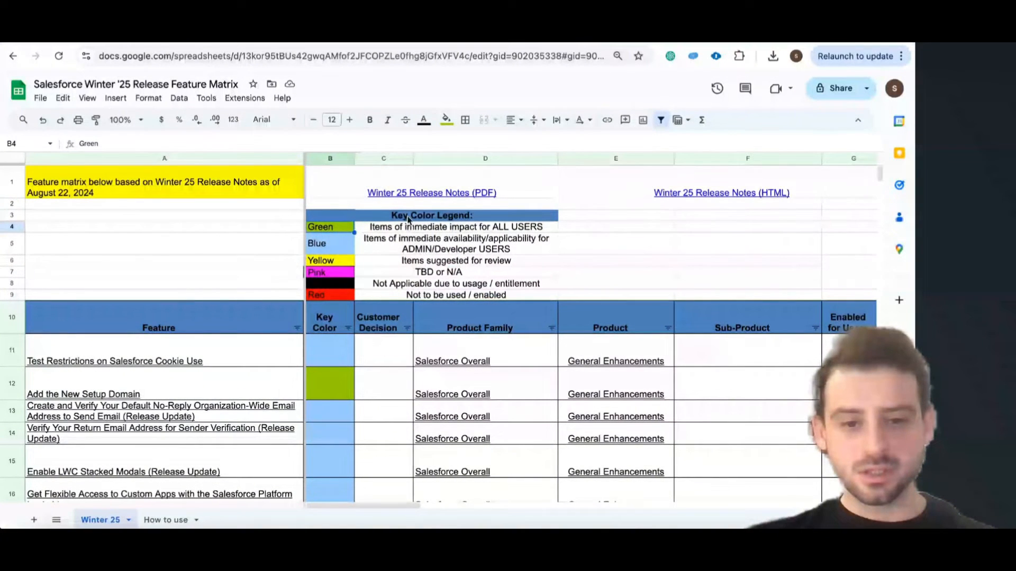
{"action": "left_click", "coordinate": [431, 214]}
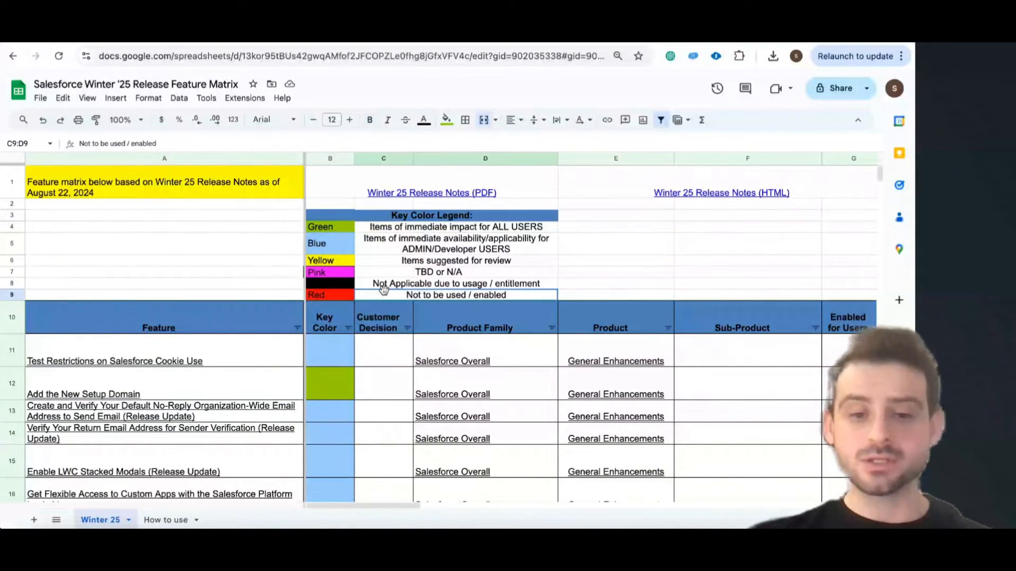
{"action": "left_click", "coordinate": [330, 226]}
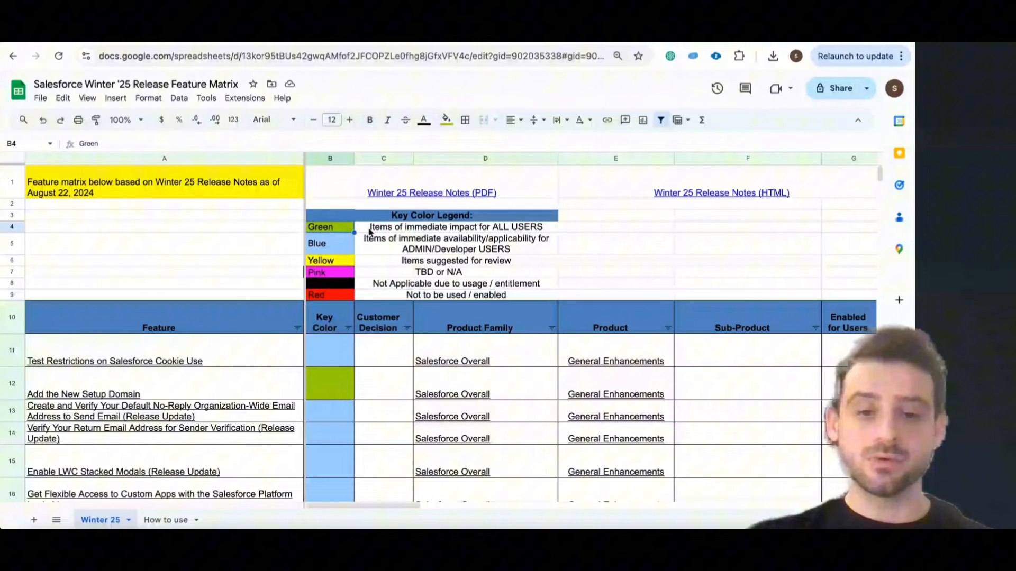
{"action": "left_click", "coordinate": [455, 226]}
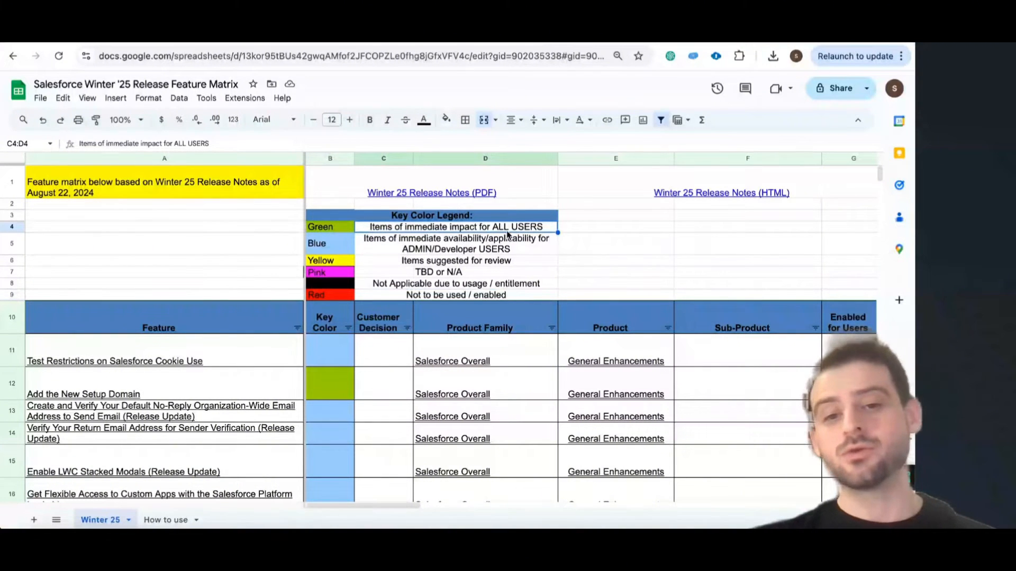
{"action": "left_click", "coordinate": [614, 243]}
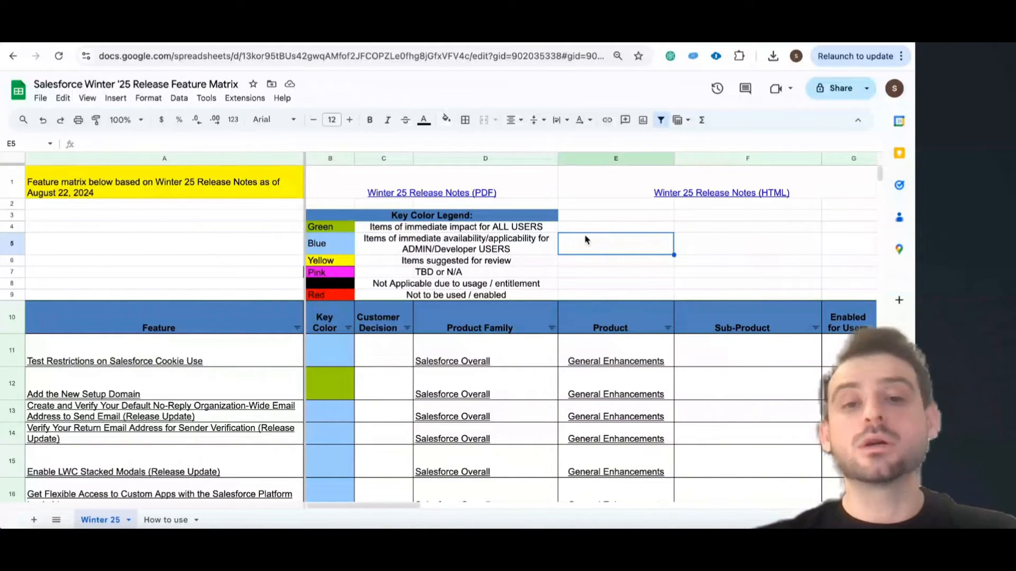
{"action": "mouse_move", "coordinate": [355, 310]}
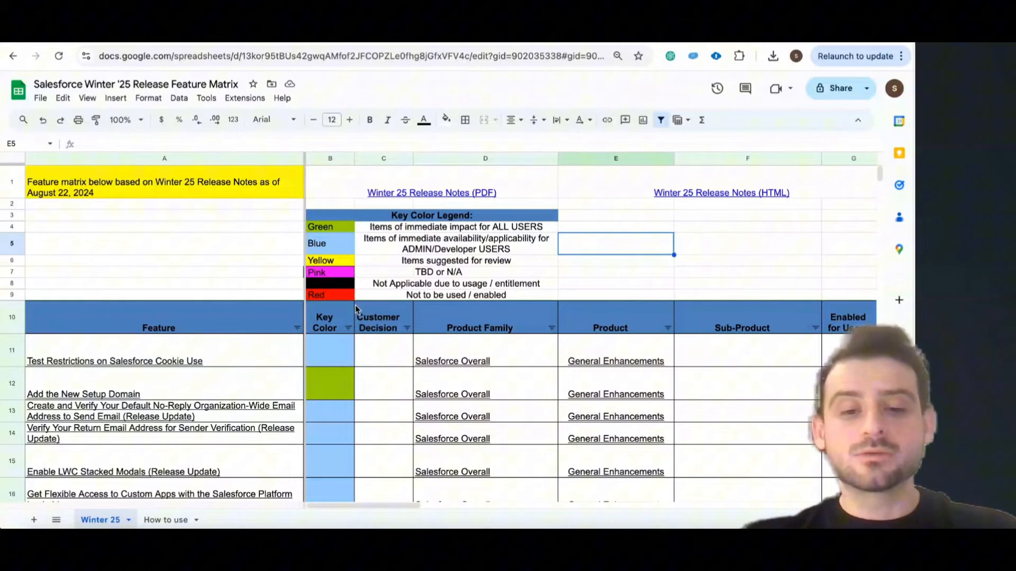
{"action": "left_click", "coordinate": [348, 328]}
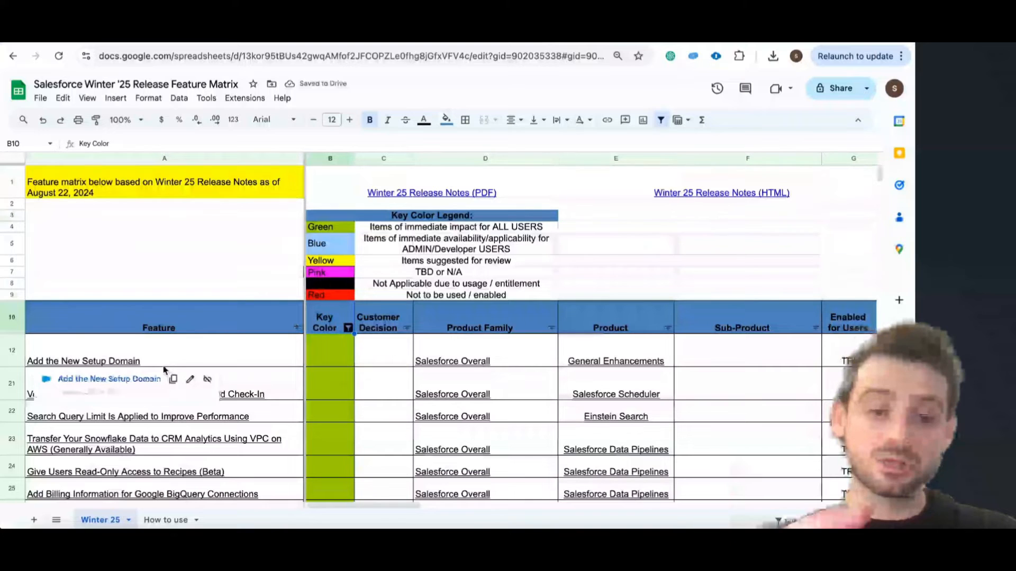
{"action": "mouse_move", "coordinate": [309, 415]}
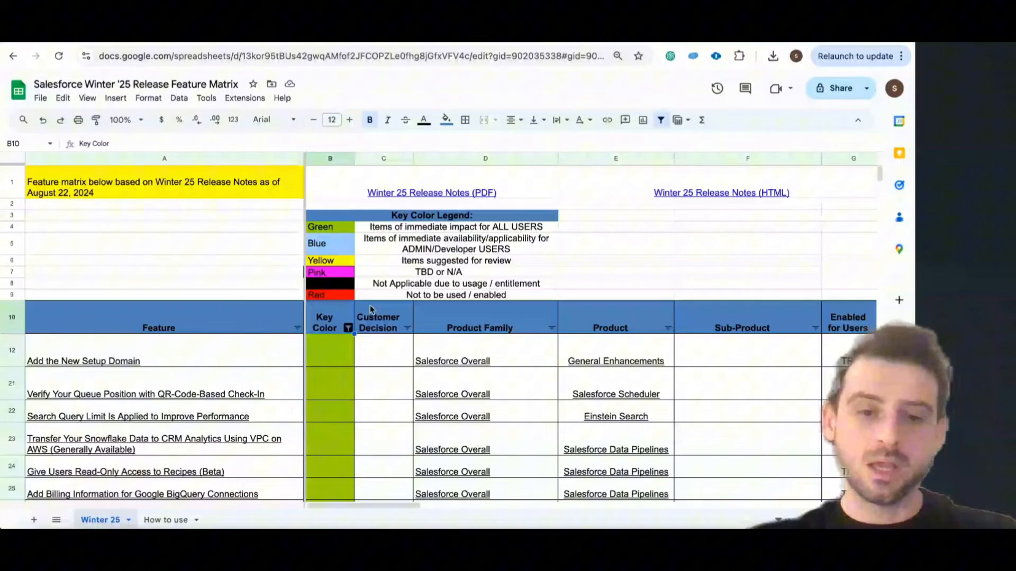
Filter the Product Family column so only Development features remain.
{"action": "scroll", "scroll_direction": "down", "scroll_amount": 3}
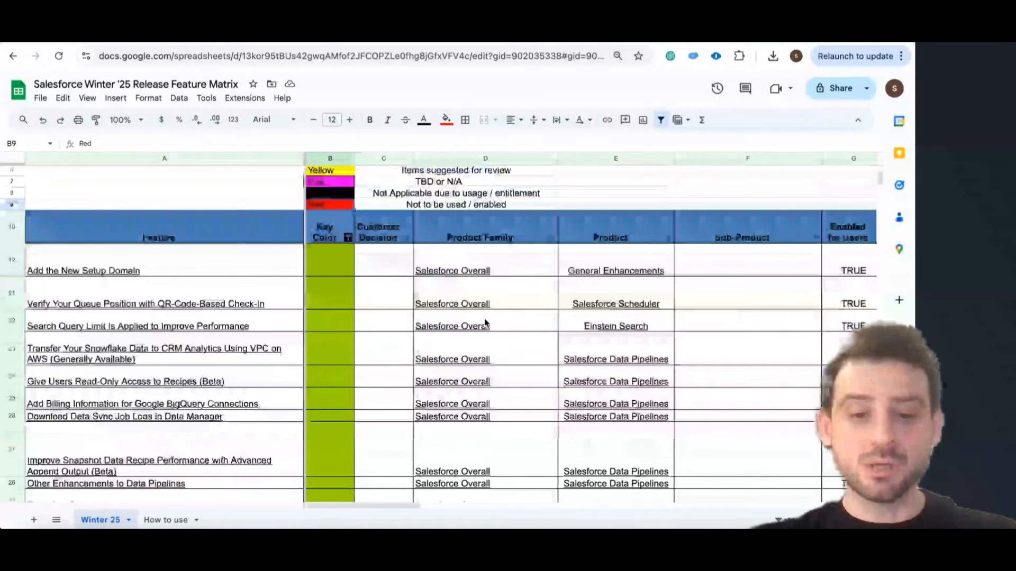
{"action": "scroll", "scroll_direction": "up", "scroll_amount": 3}
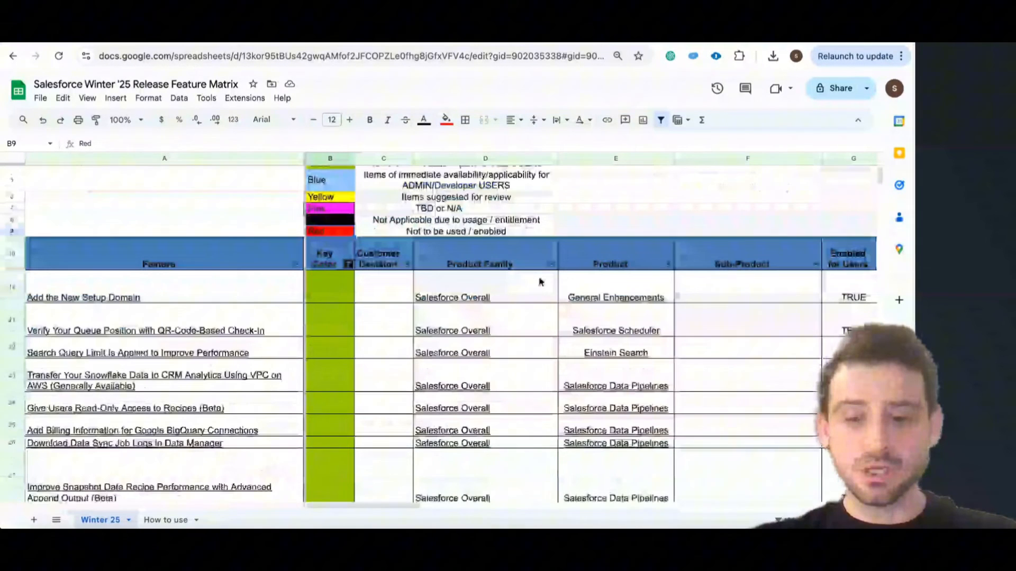
{"action": "left_click", "coordinate": [550, 264]}
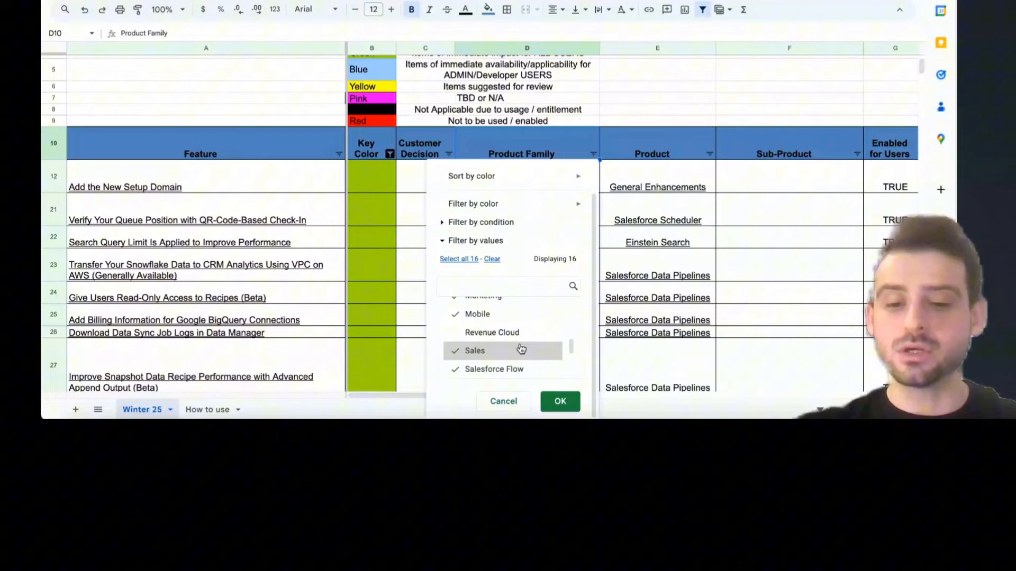
{"action": "left_click", "coordinate": [559, 401]}
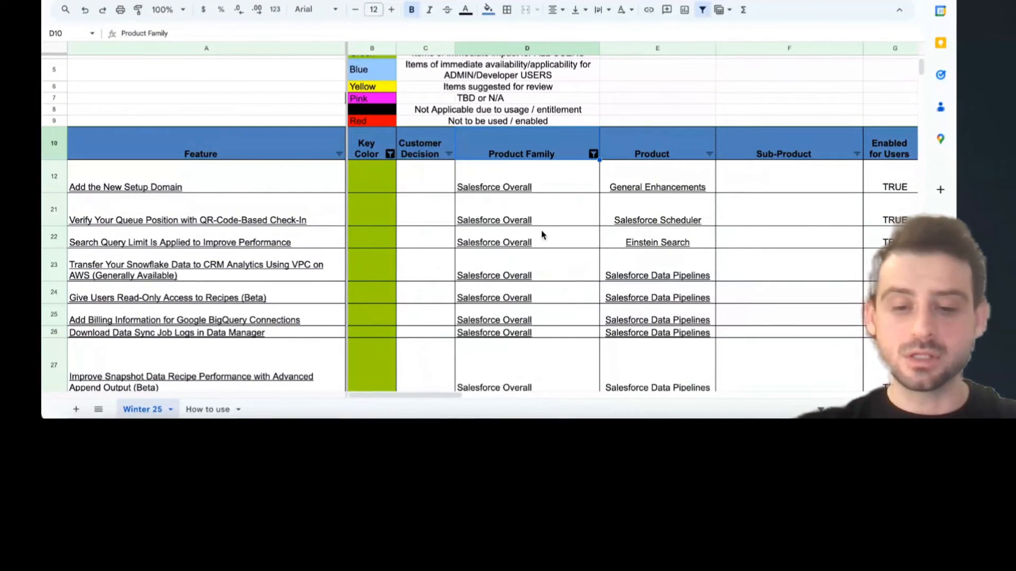
{"action": "left_click", "coordinate": [590, 154]}
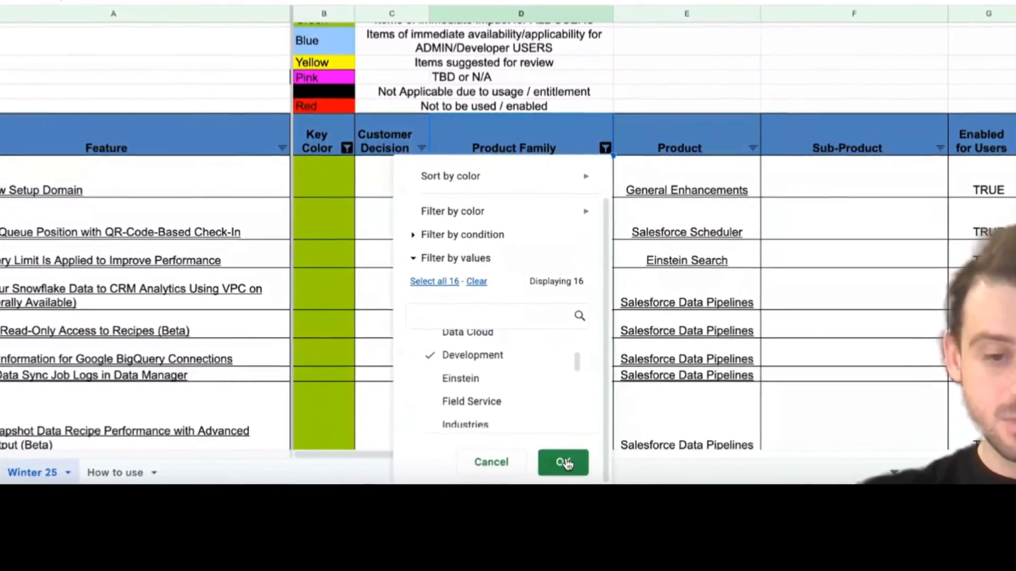
{"action": "left_click", "coordinate": [562, 463]}
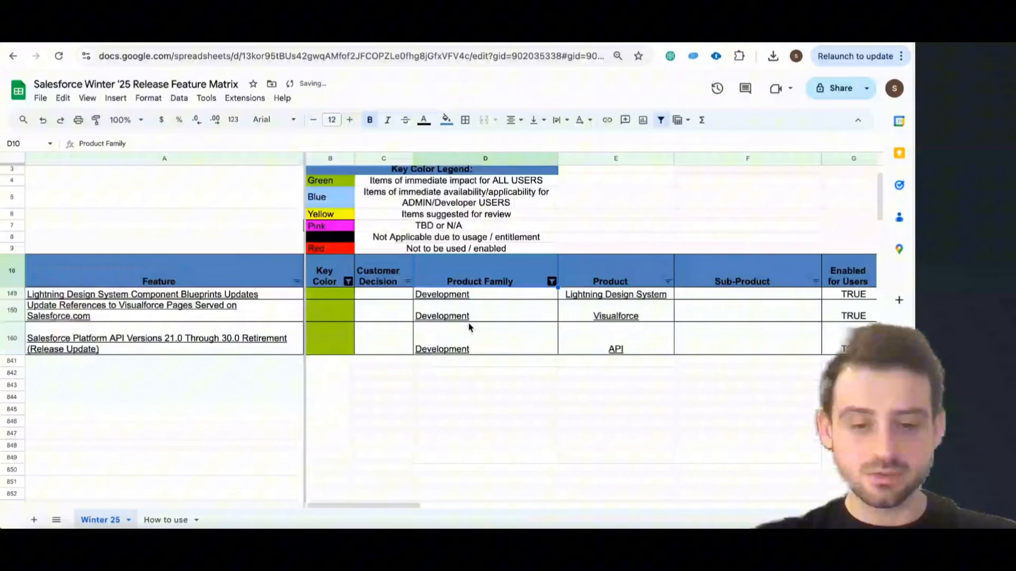
Review the three remaining Development features, scrolling right through their columns.
{"action": "scroll", "scroll_direction": "up", "scroll_amount": 3}
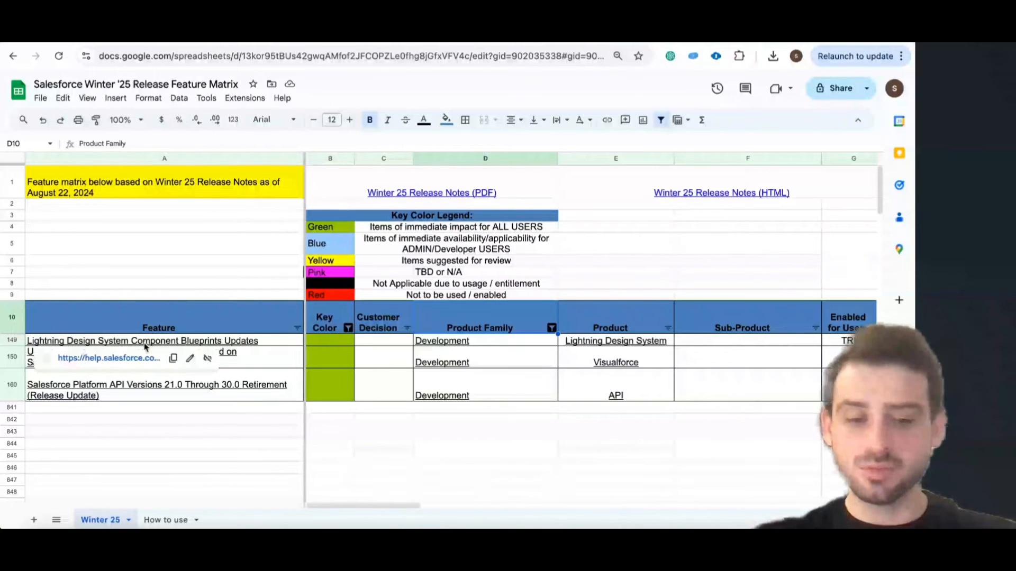
{"action": "left_click", "coordinate": [164, 444]}
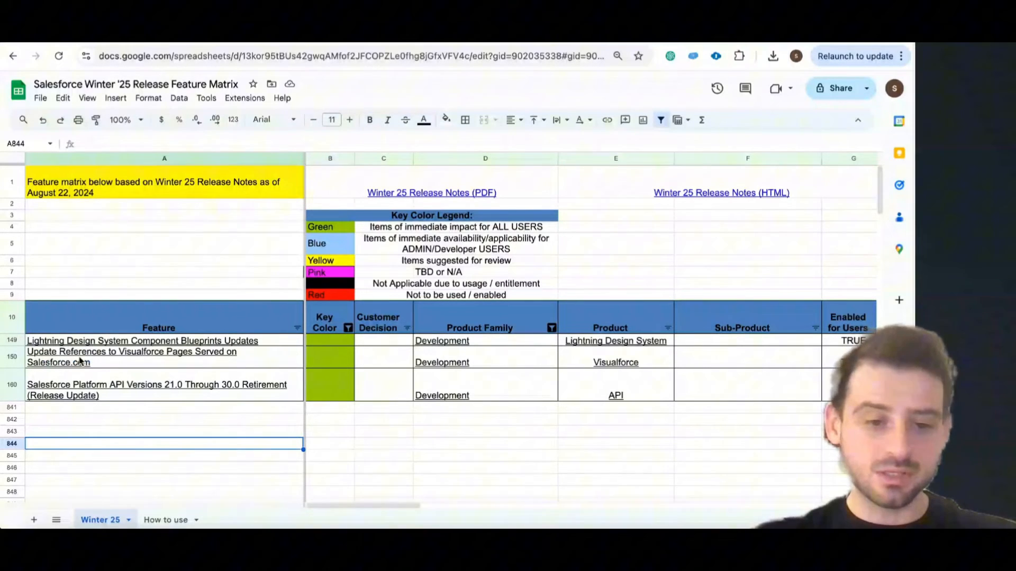
{"action": "left_click", "coordinate": [97, 430]}
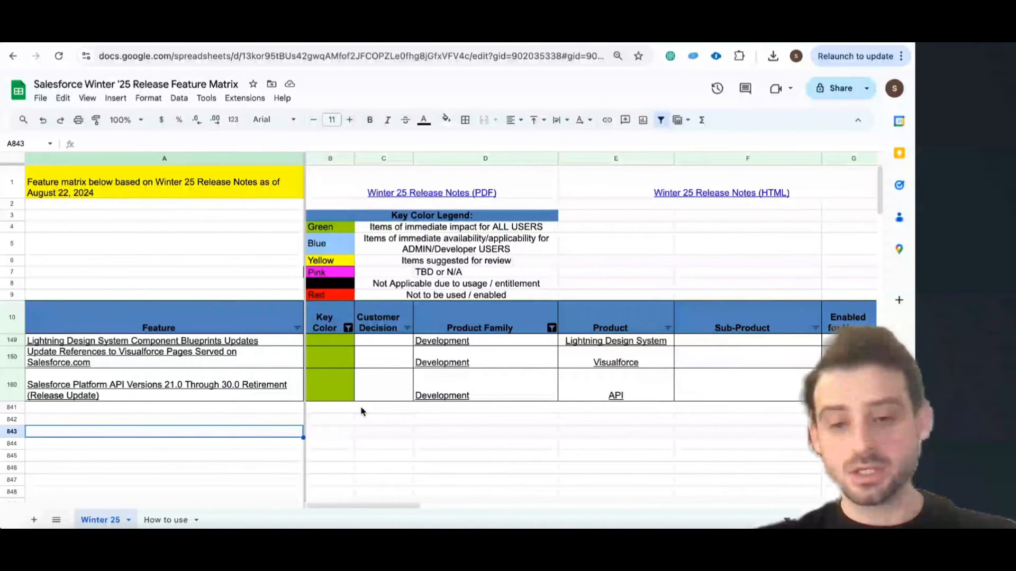
{"action": "scroll", "scroll_direction": "right", "scroll_amount": 3}
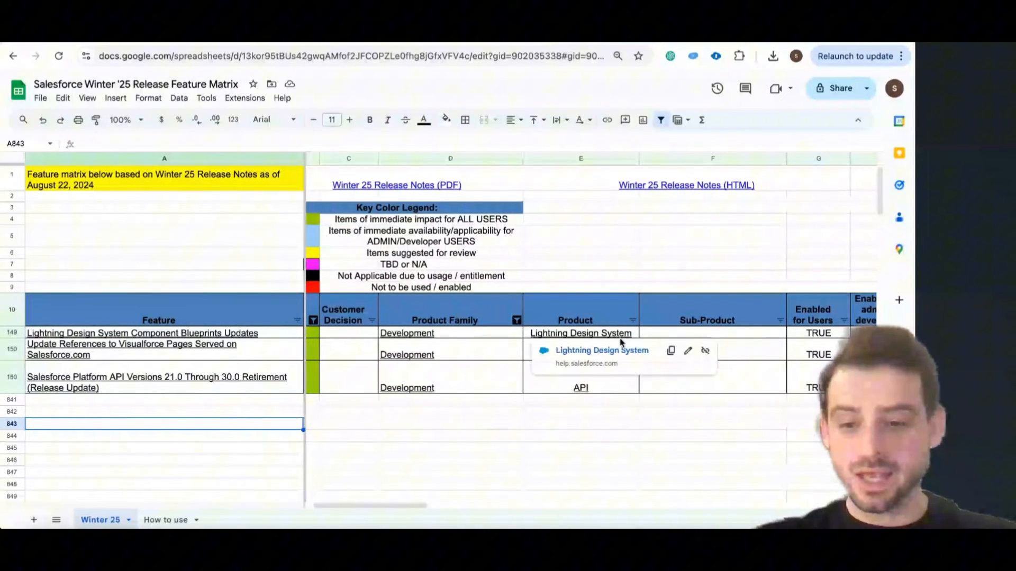
{"action": "scroll", "scroll_direction": "right", "scroll_amount": 3}
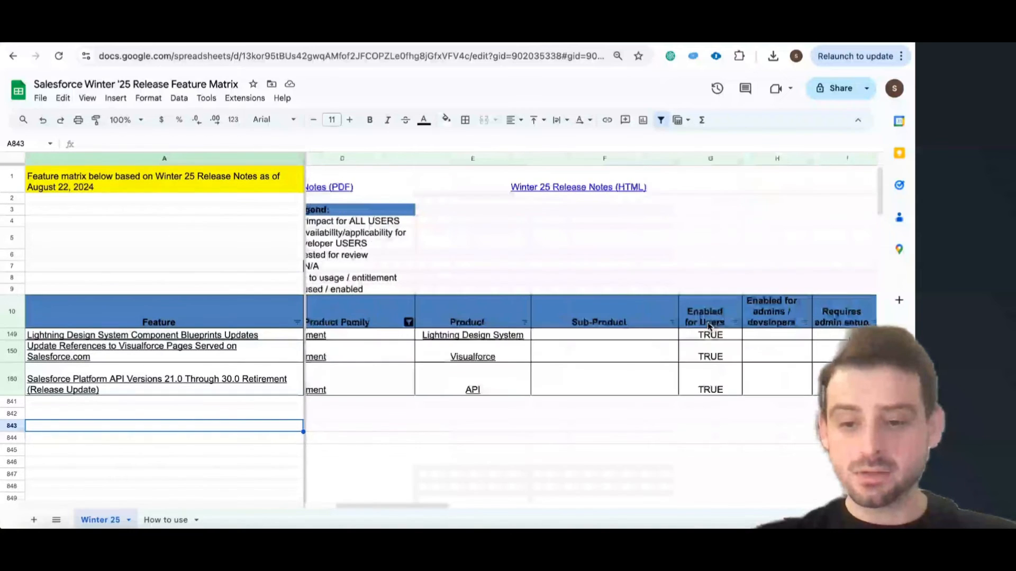
{"action": "scroll", "scroll_direction": "right", "scroll_amount": 3}
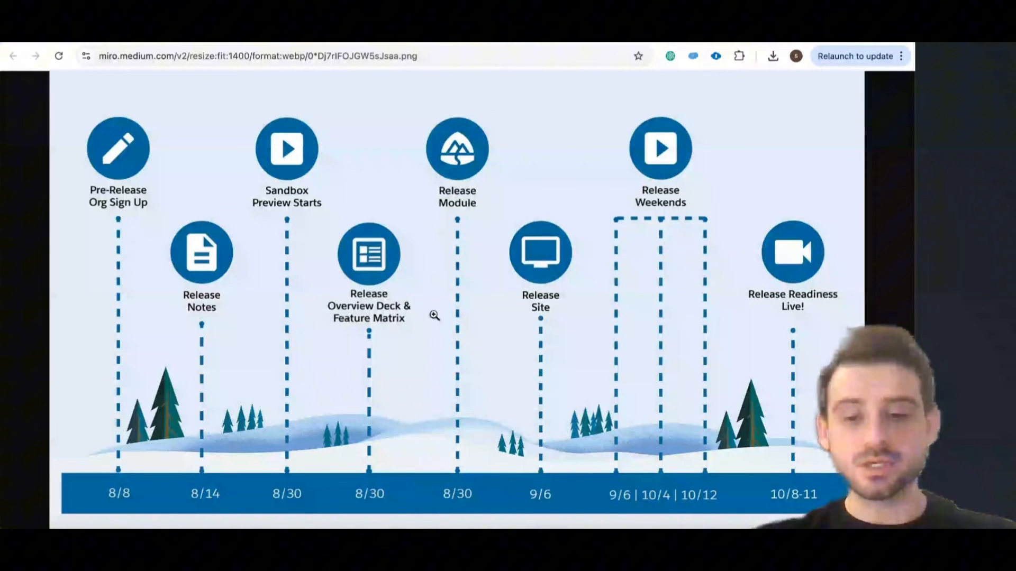
{"action": "mouse_move", "coordinate": [714, 172]}
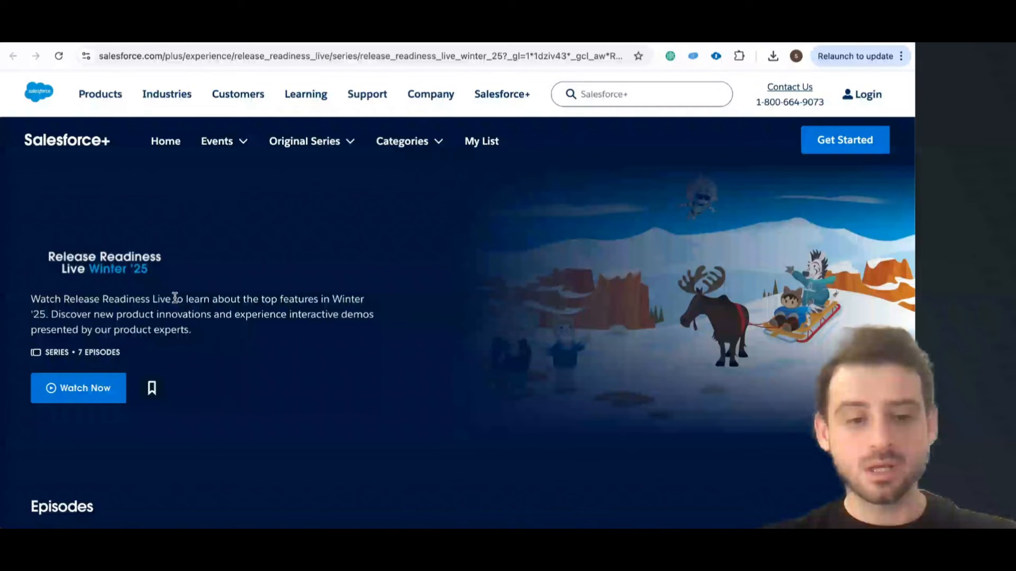
Start the Developer Preview Winter '25 episode from the Episodes list and pause it.
{"action": "scroll", "scroll_direction": "down", "scroll_amount": 3}
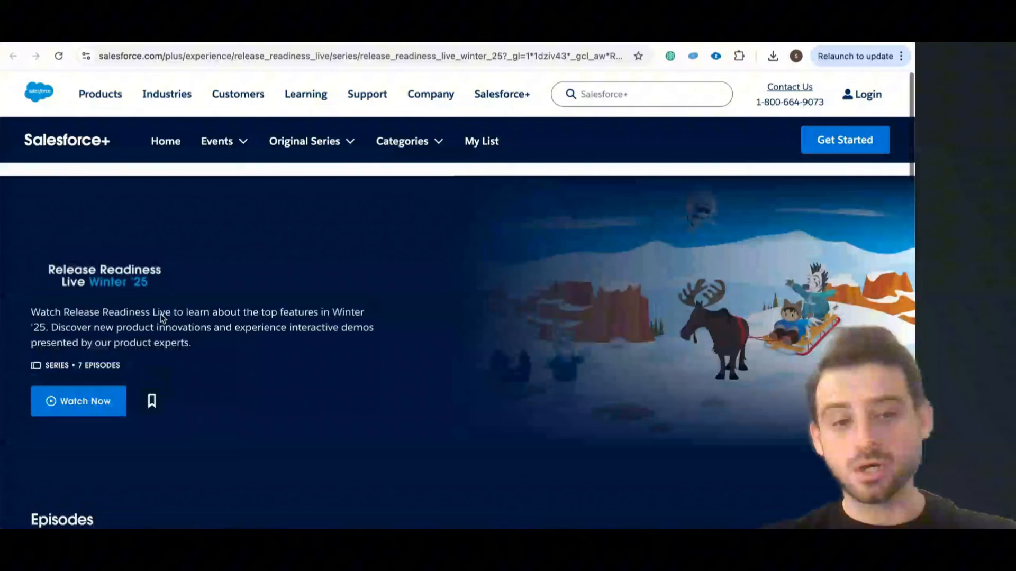
{"action": "scroll", "scroll_direction": "down", "scroll_amount": 3}
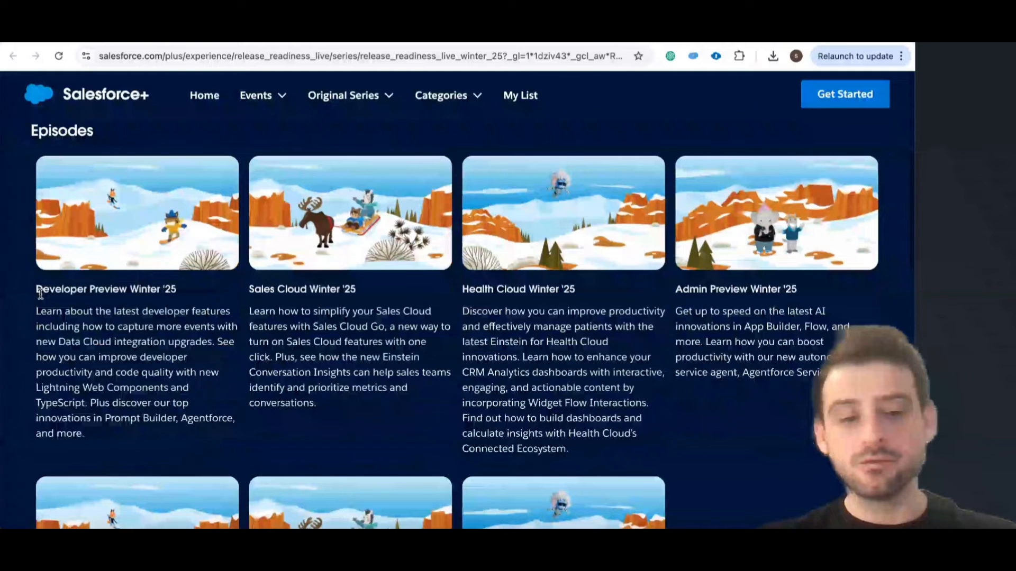
{"action": "mouse_move", "coordinate": [136, 214]}
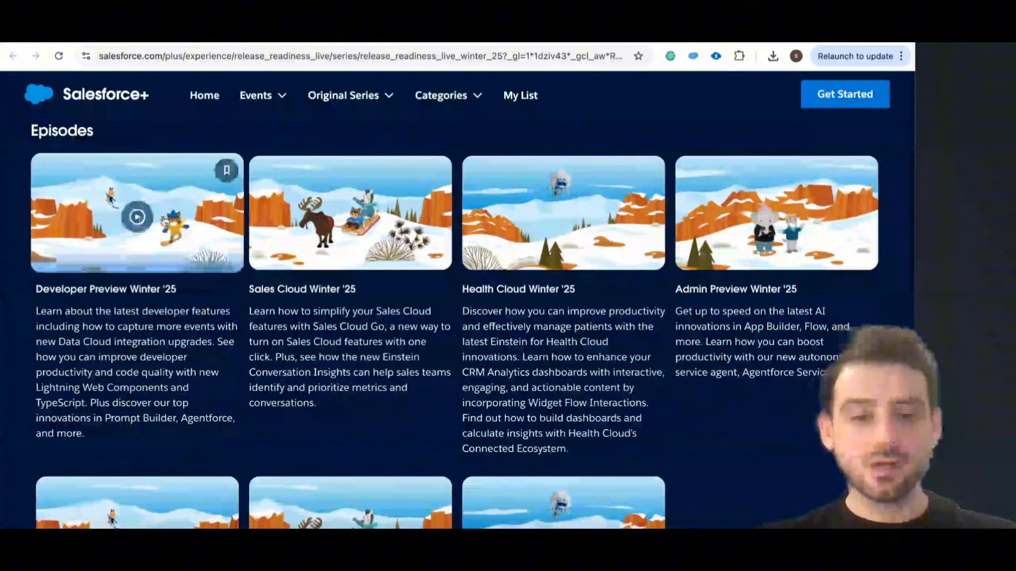
{"action": "left_click", "coordinate": [136, 212]}
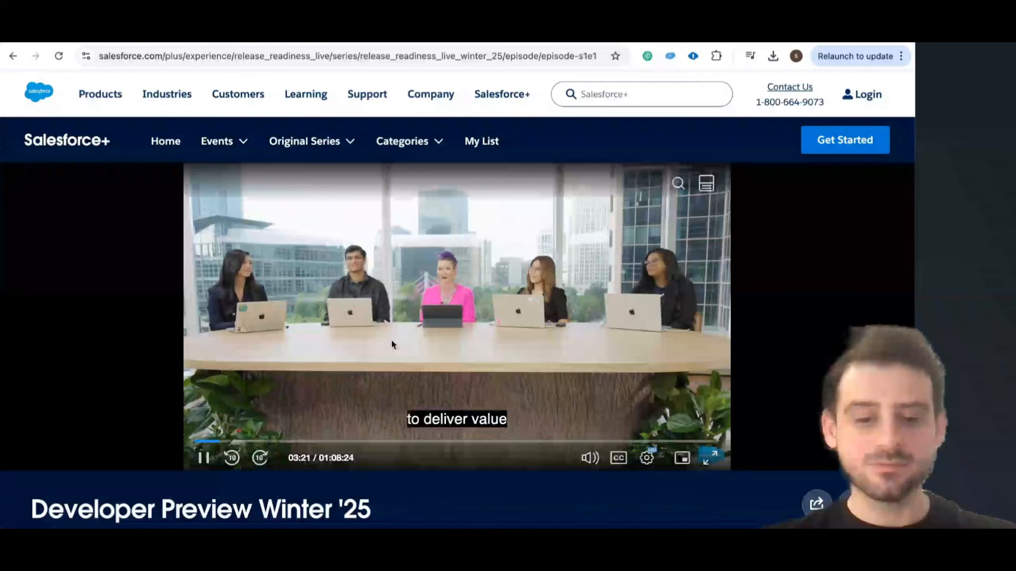
{"action": "left_click", "coordinate": [203, 457]}
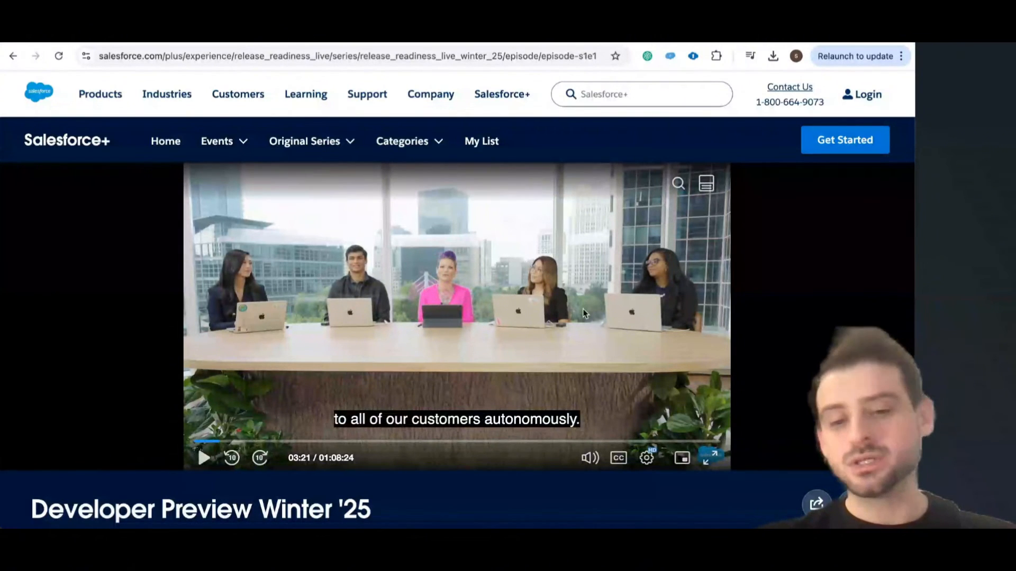
{"action": "mouse_move", "coordinate": [270, 338]}
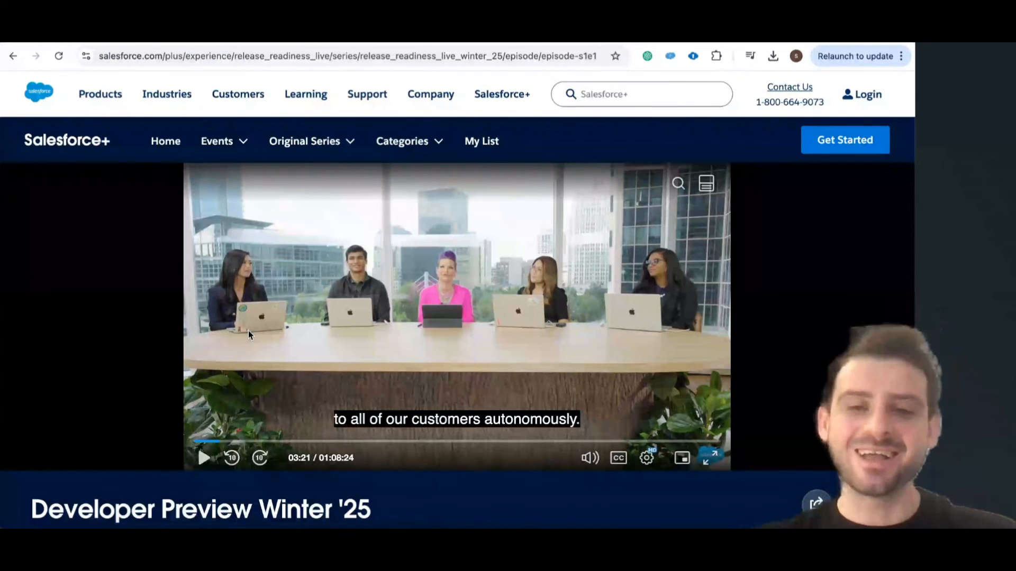
{"action": "mouse_move", "coordinate": [277, 218]}
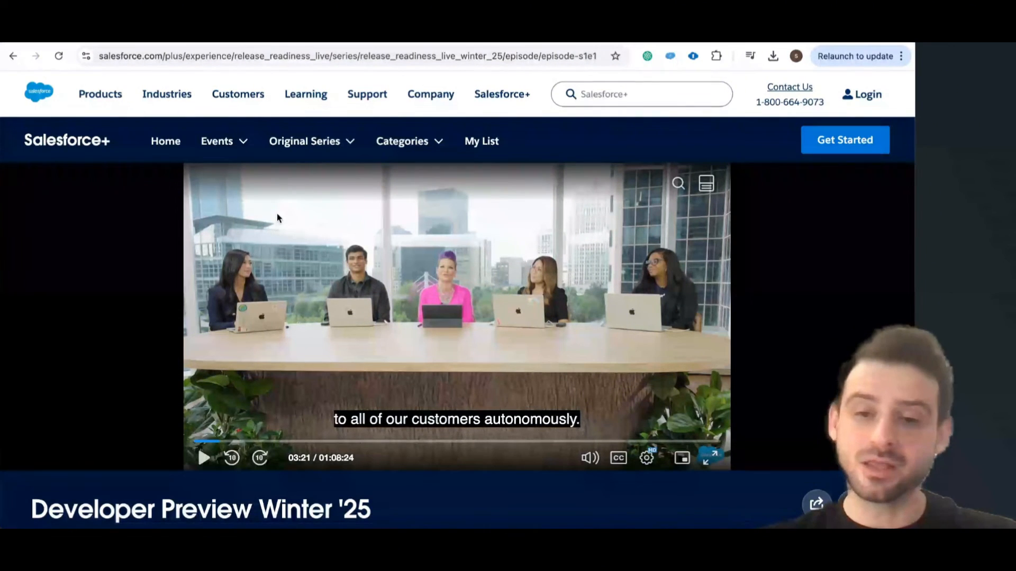
{"action": "mouse_move", "coordinate": [427, 287]}
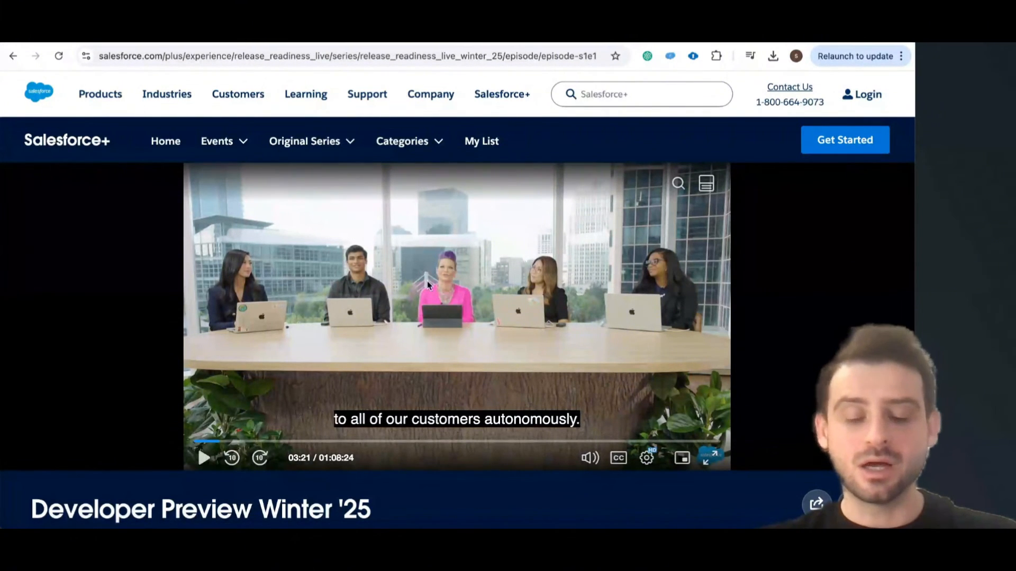
{"action": "mouse_move", "coordinate": [524, 373]}
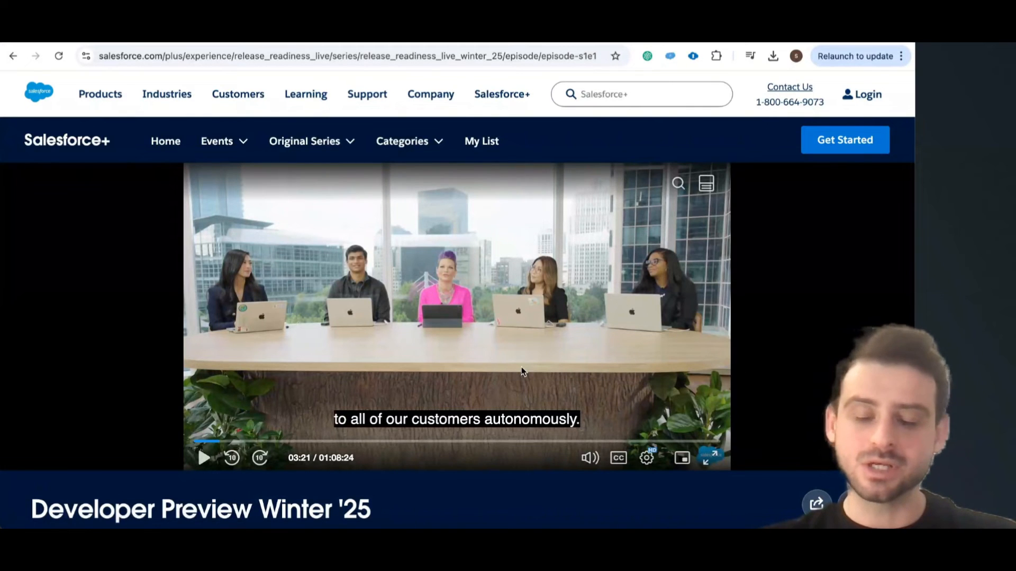
{"action": "mouse_move", "coordinate": [546, 348]}
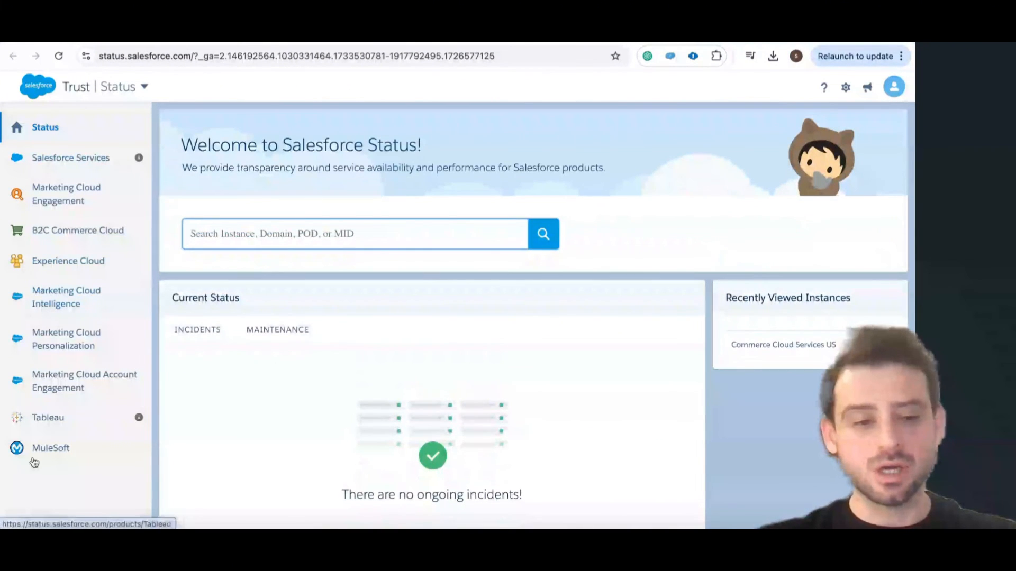
{"action": "mouse_move", "coordinate": [29, 407]}
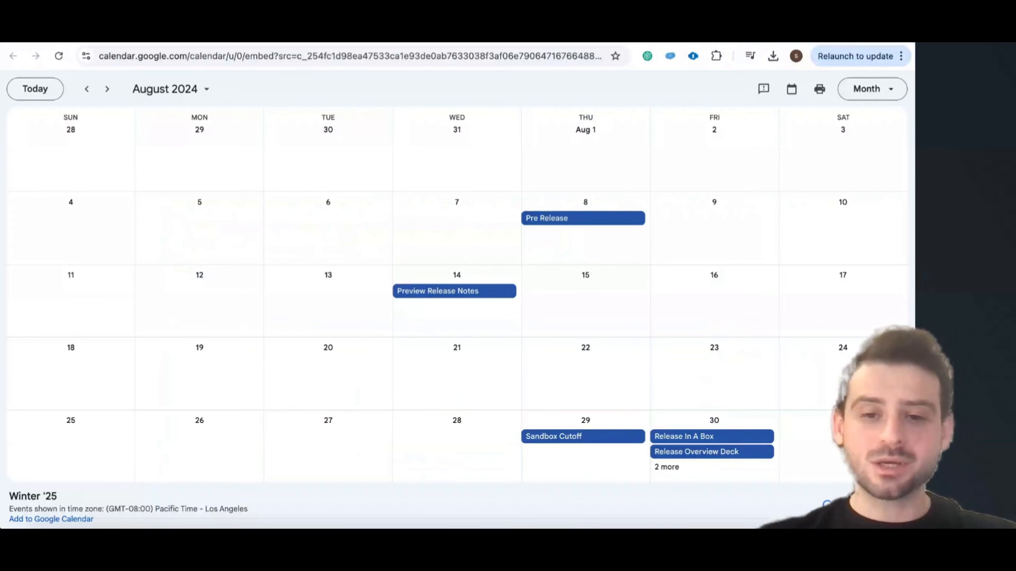
{"action": "mouse_move", "coordinate": [287, 241]}
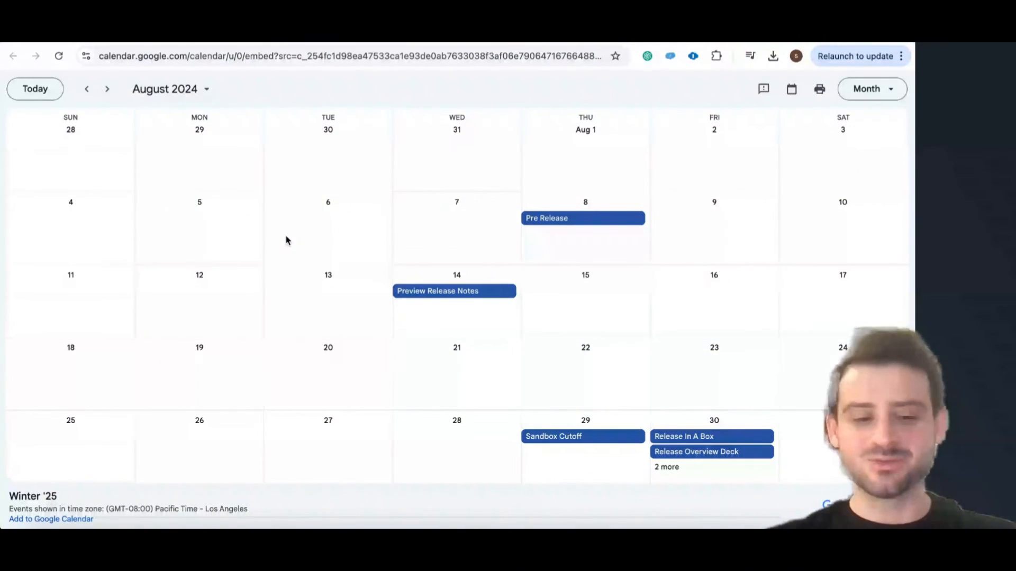
{"action": "mouse_move", "coordinate": [391, 207]}
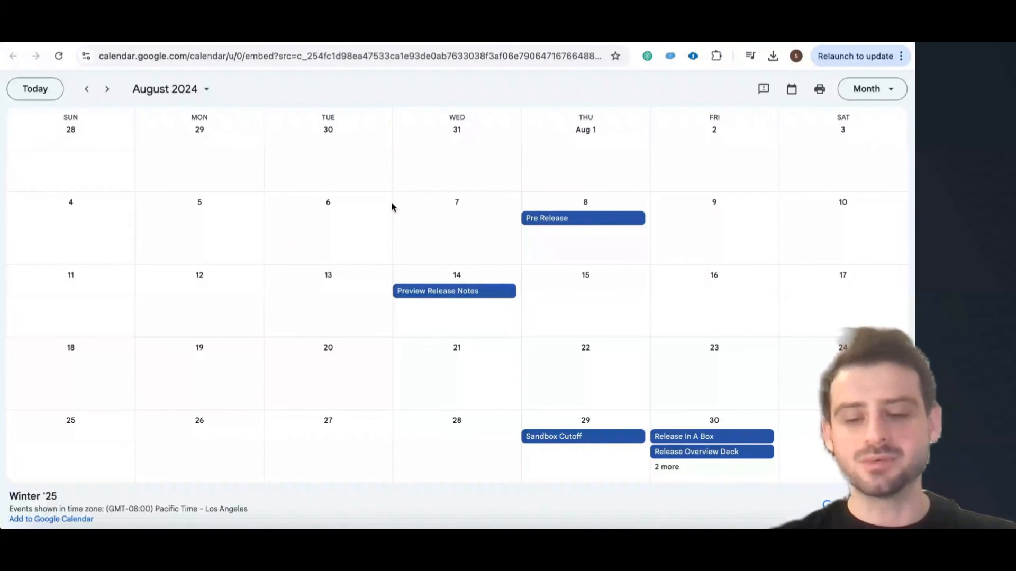
{"action": "mouse_move", "coordinate": [464, 162]}
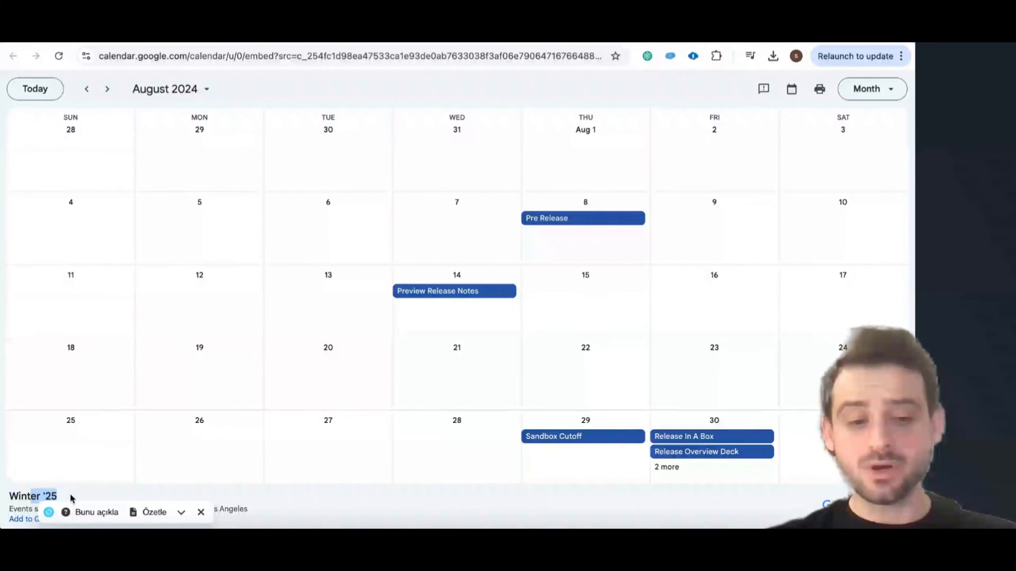
Clear the text selection on the Winter '25 calendar title in the August 2024 month view.
{"action": "left_click", "coordinate": [201, 512]}
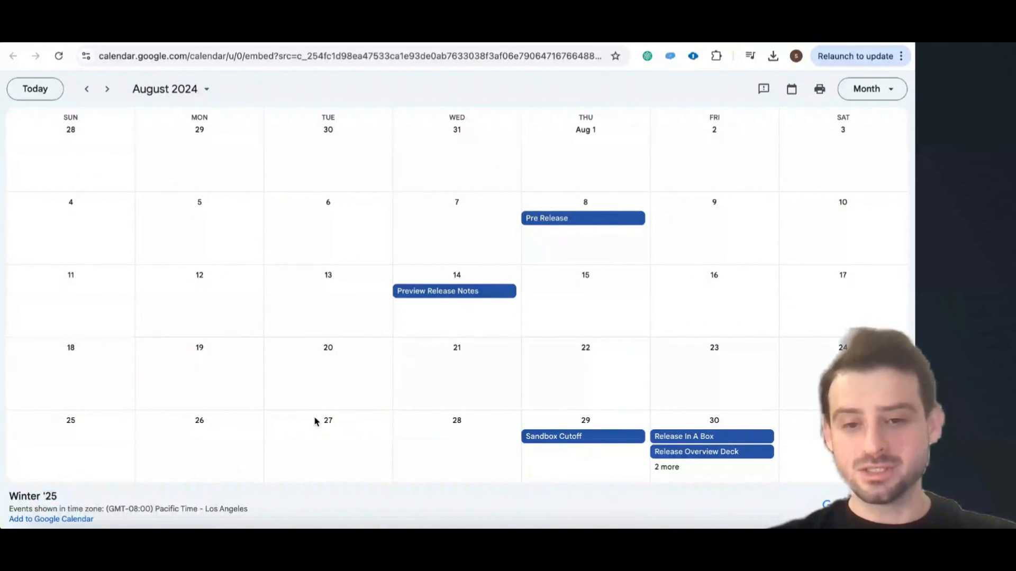
{"action": "mouse_move", "coordinate": [186, 521]}
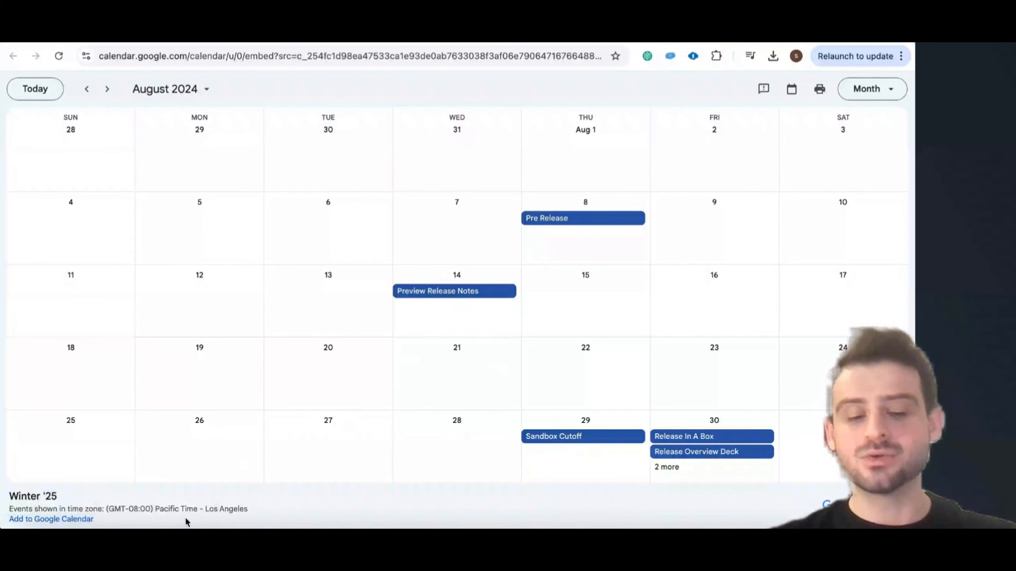
{"action": "mouse_move", "coordinate": [317, 454]}
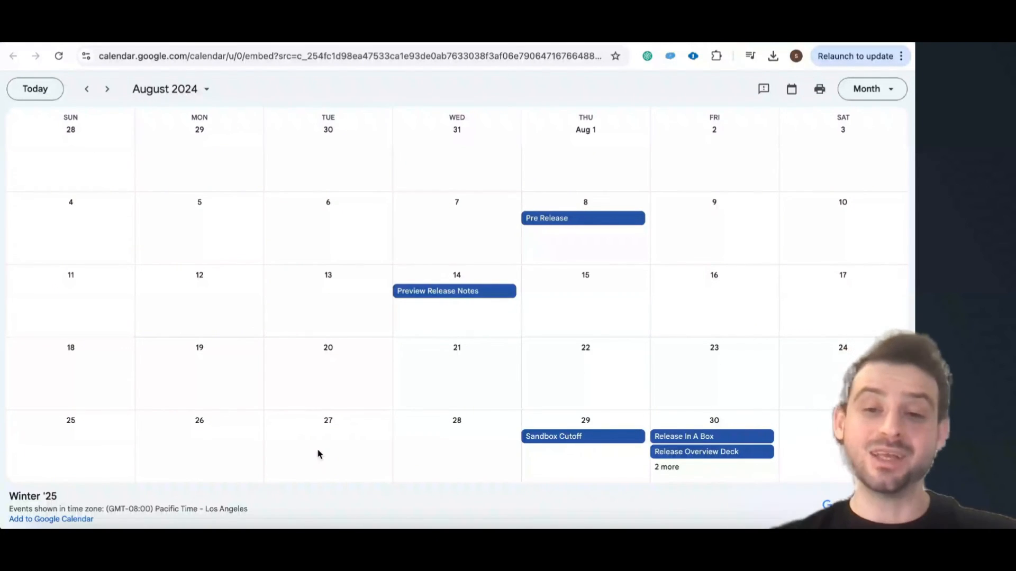
{"action": "mouse_move", "coordinate": [763, 127]}
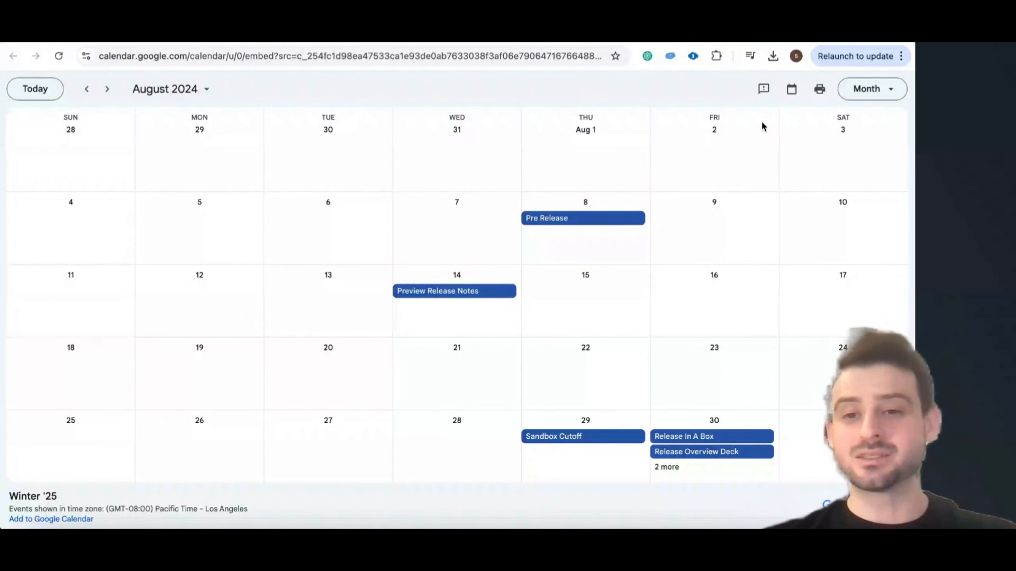